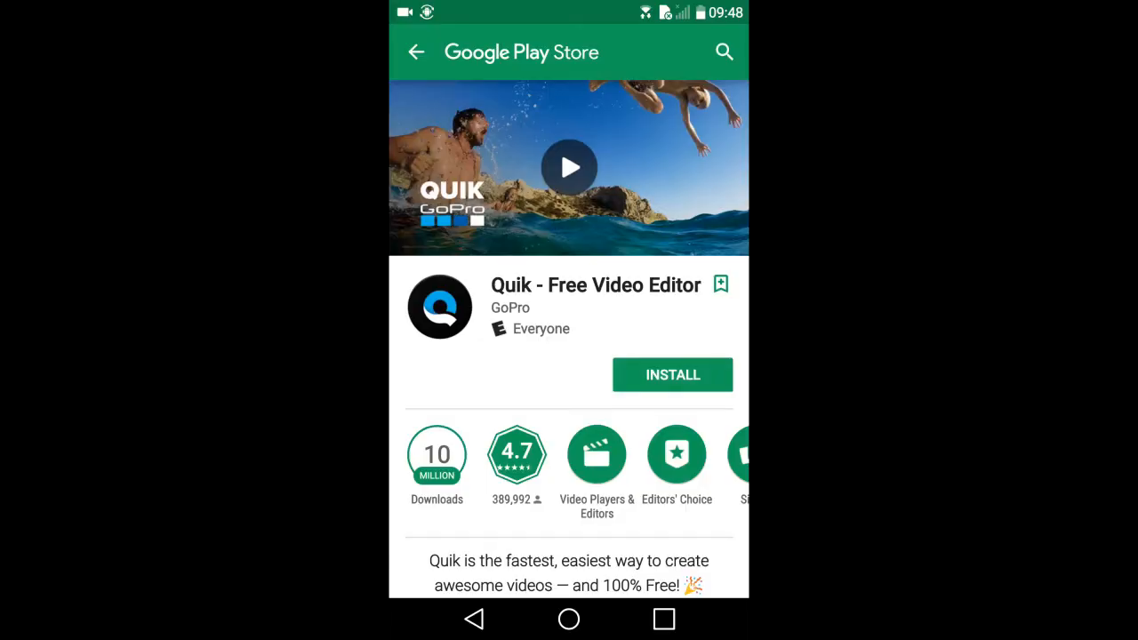
- Install the Quik video editor from its Play Store page
{"action": "left_click", "coordinate": [672, 373]}
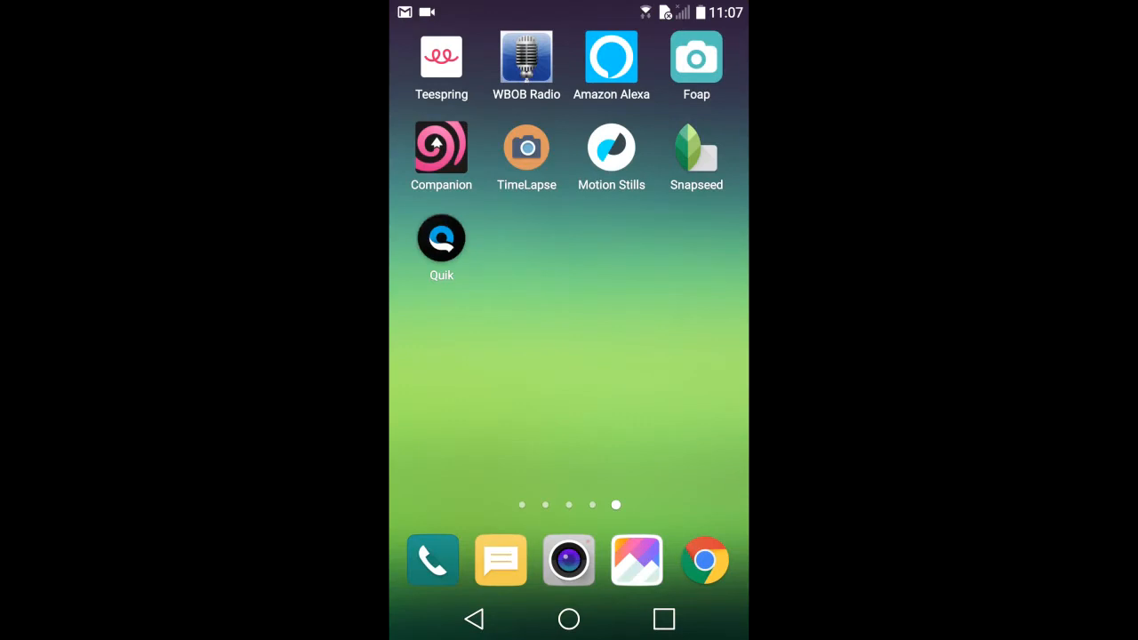
- Launch Quik and enable saving videos in 1080p HD and pro quality, accepting the warning
{"action": "left_click", "coordinate": [441, 239]}
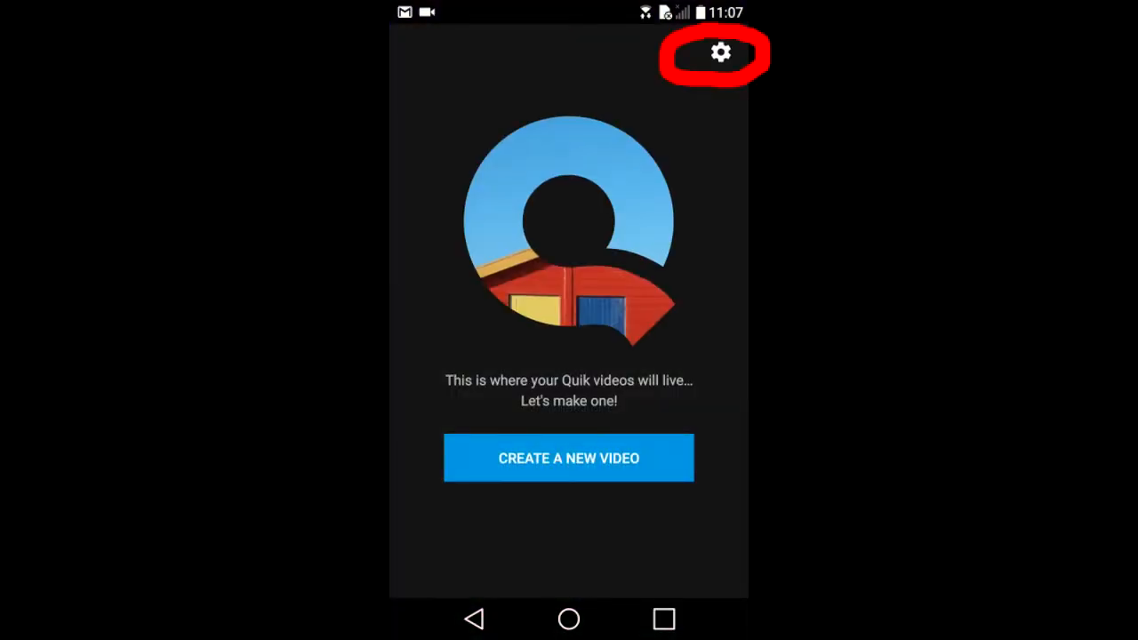
{"action": "left_click", "coordinate": [720, 52]}
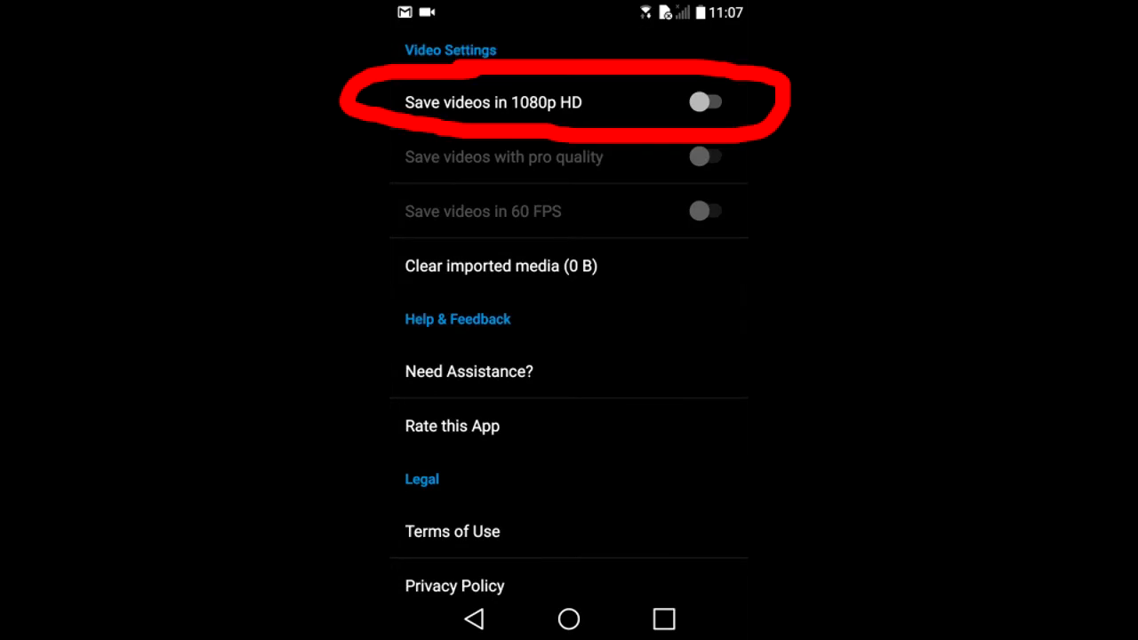
{"action": "left_click", "coordinate": [706, 101]}
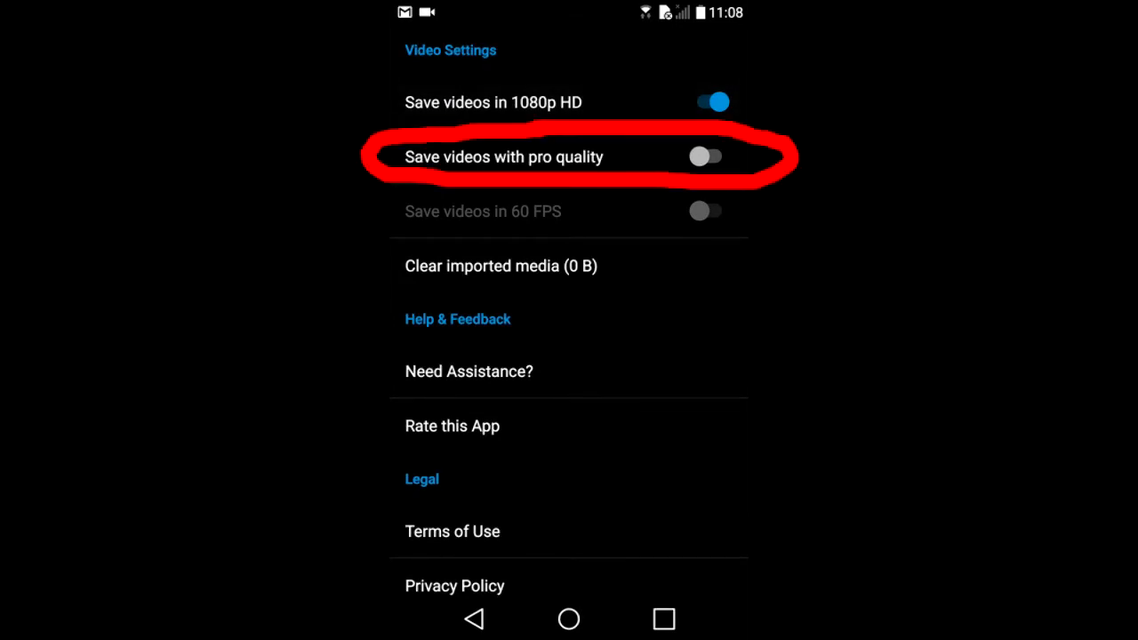
{"action": "left_click", "coordinate": [704, 156]}
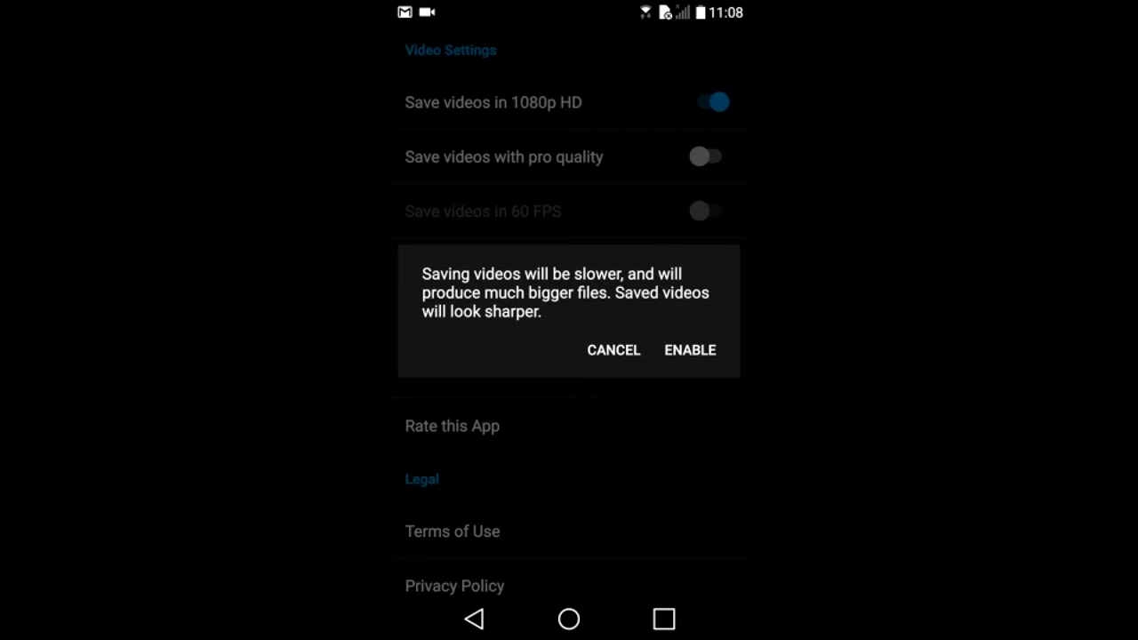
{"action": "left_click", "coordinate": [614, 349]}
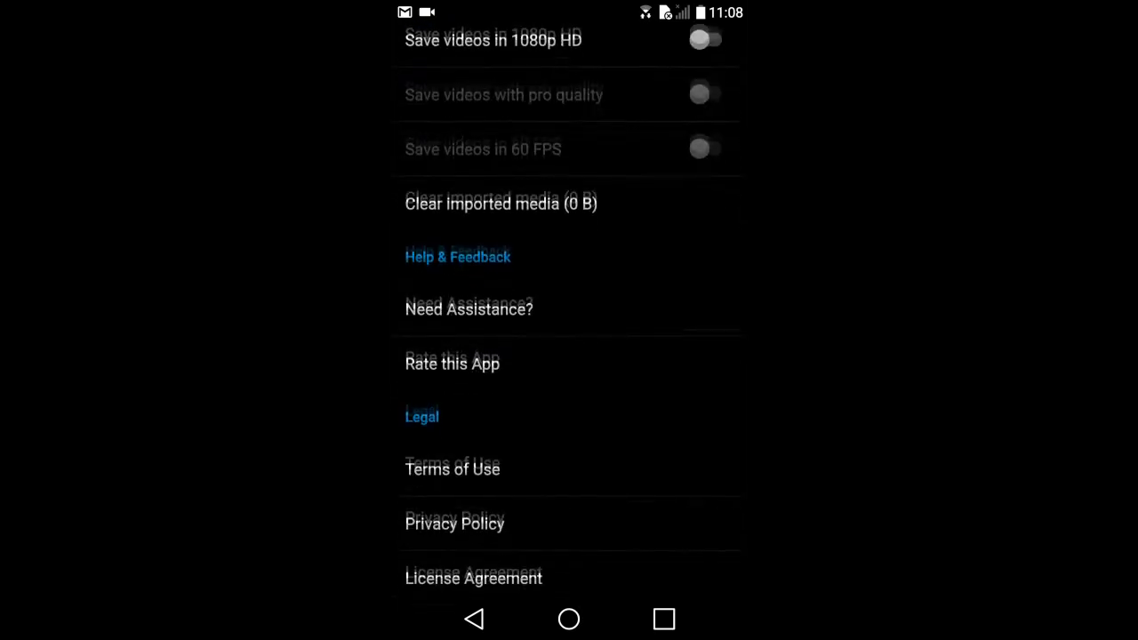
{"action": "scroll", "scroll_direction": "down", "scroll_amount": 3}
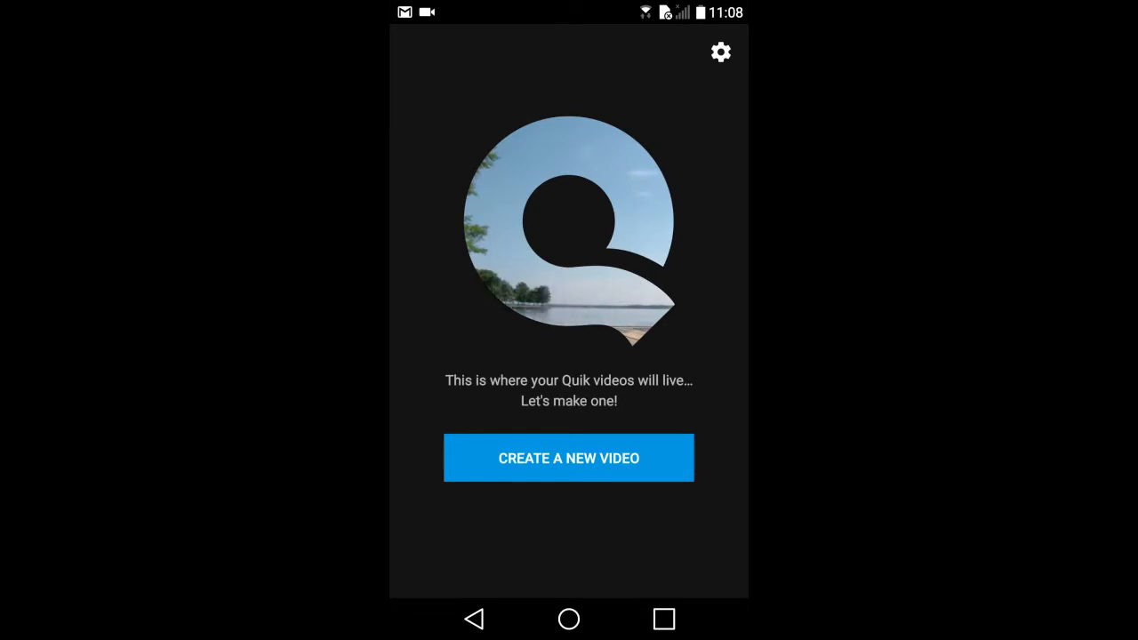
- Start a new video and browse the SD card source before returning to the Gallery
{"action": "left_click", "coordinate": [570, 459]}
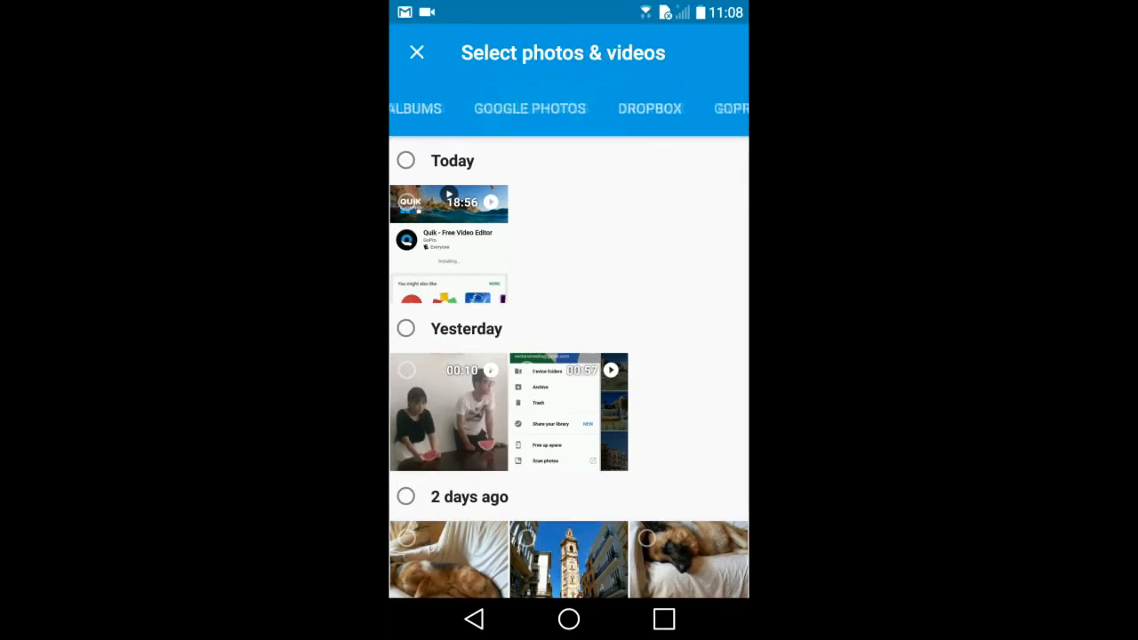
{"action": "scroll", "scroll_direction": "left", "scroll_amount": 3}
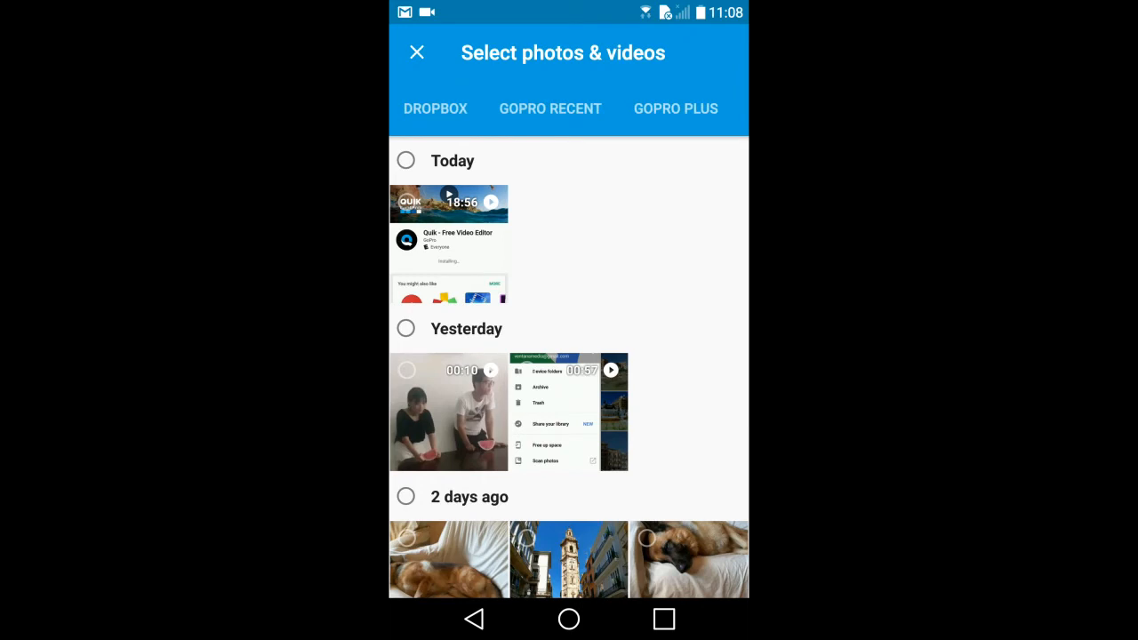
{"action": "scroll", "scroll_direction": "down", "scroll_amount": 3}
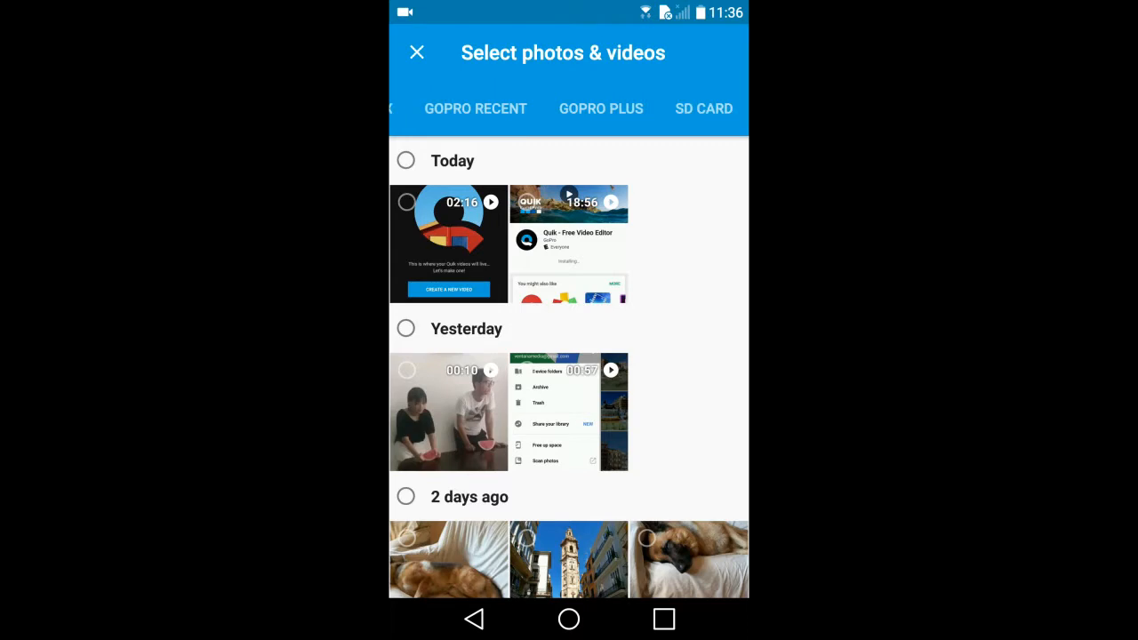
{"action": "left_click", "coordinate": [704, 108]}
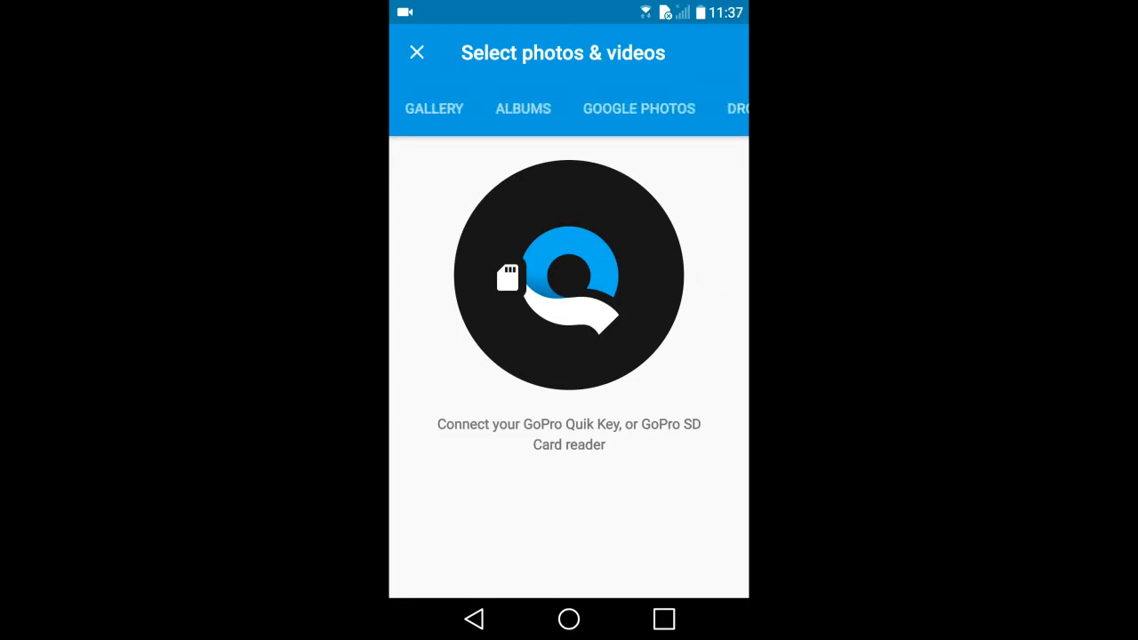
{"action": "left_click", "coordinate": [434, 109]}
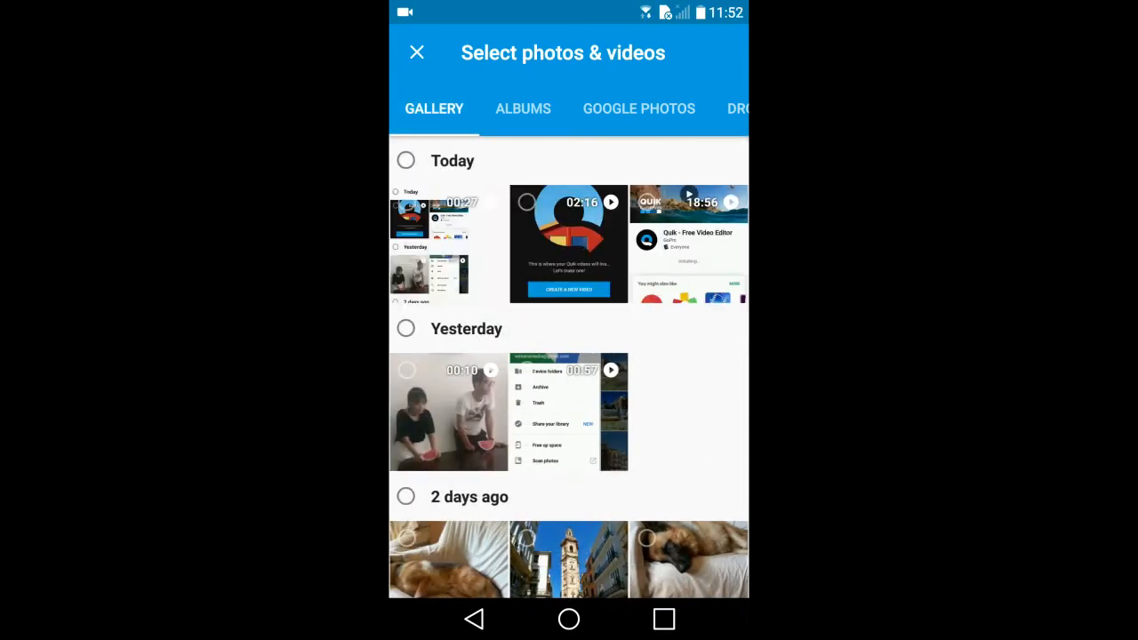
- Select 16 Valencia photos from the Gallery and confirm the selection
{"action": "scroll", "scroll_direction": "down", "scroll_amount": 3}
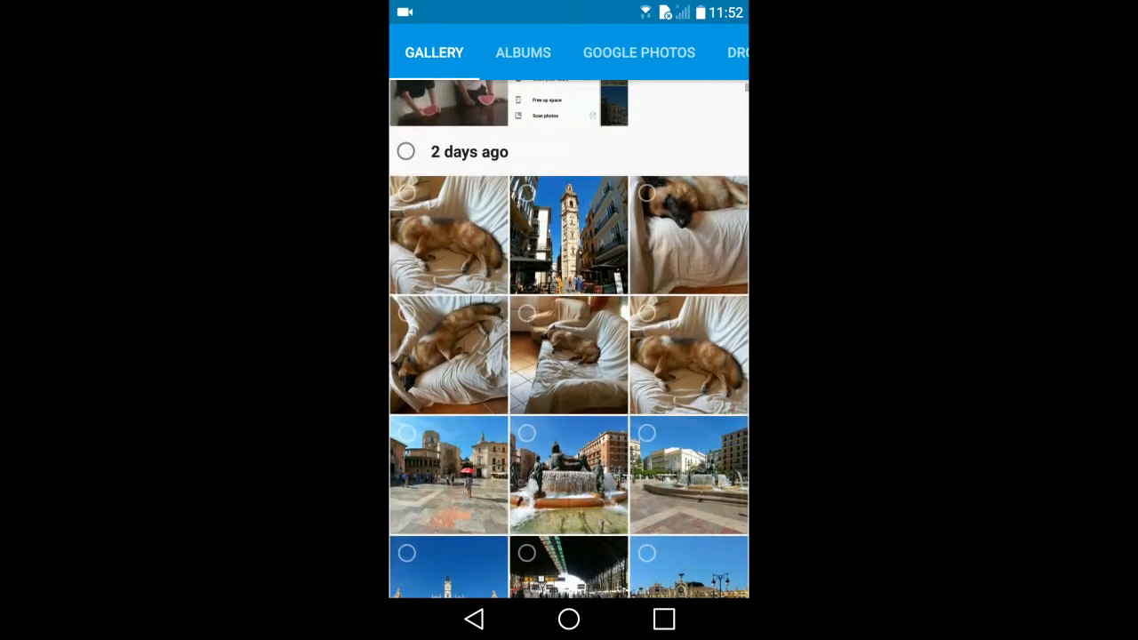
{"action": "scroll", "scroll_direction": "down", "scroll_amount": 3}
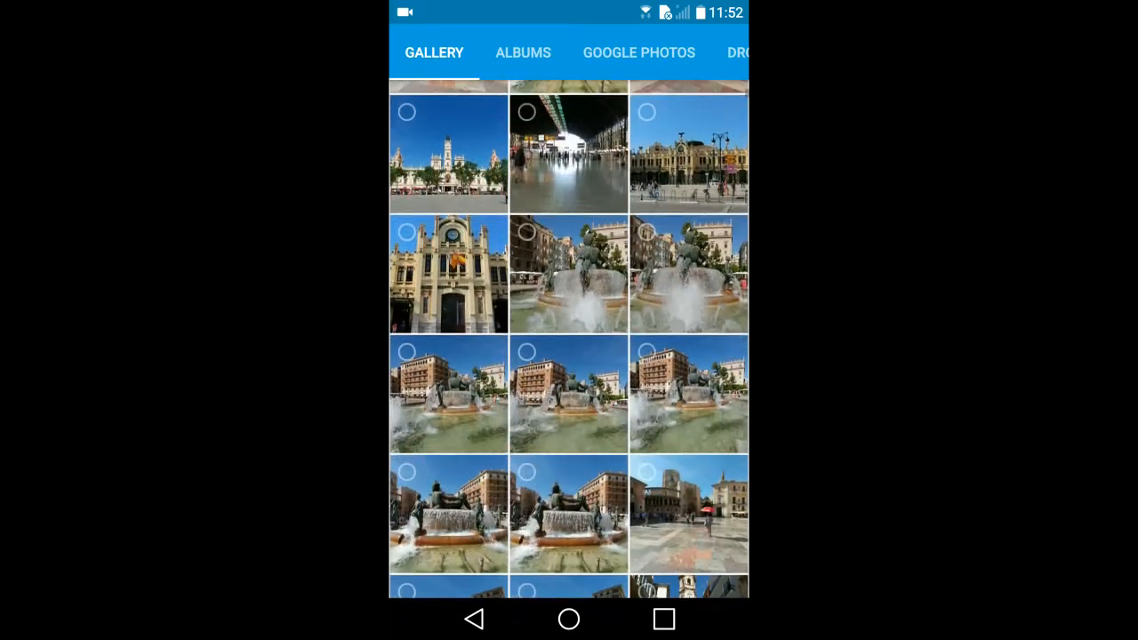
{"action": "scroll", "scroll_direction": "down", "scroll_amount": 3}
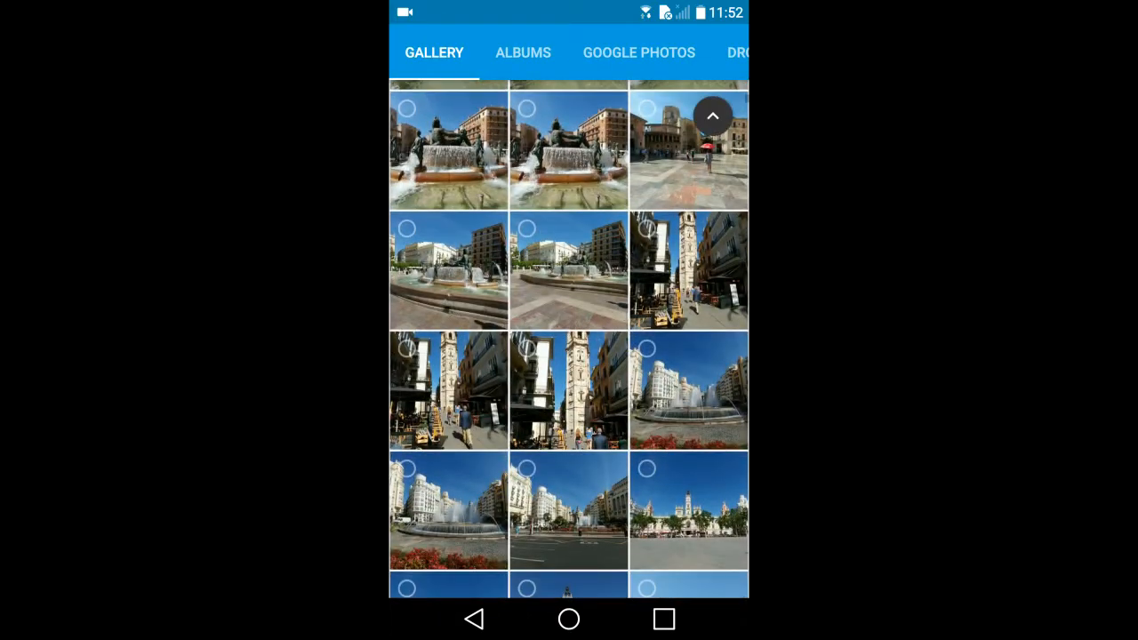
{"action": "scroll", "scroll_direction": "down", "scroll_amount": 3}
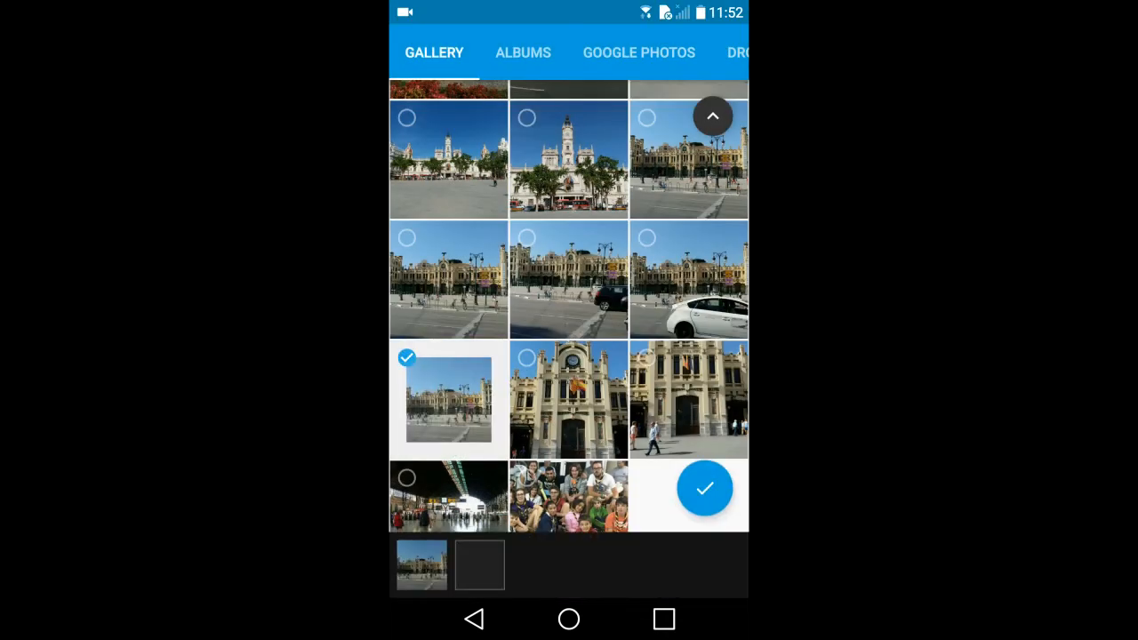
{"action": "left_click", "coordinate": [449, 495]}
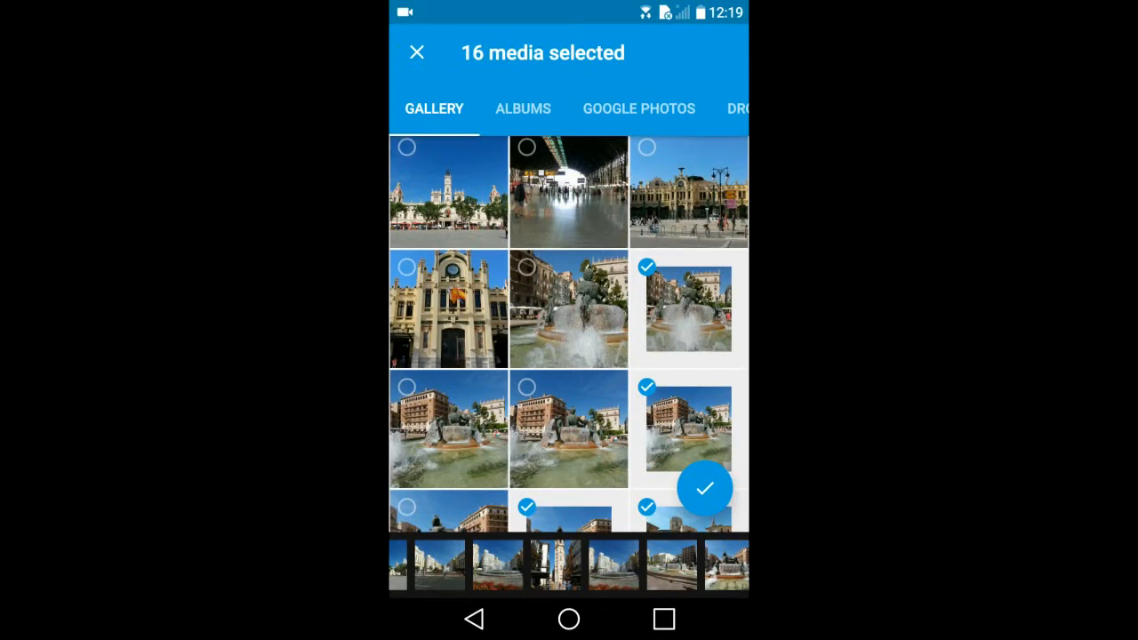
{"action": "left_click", "coordinate": [704, 488]}
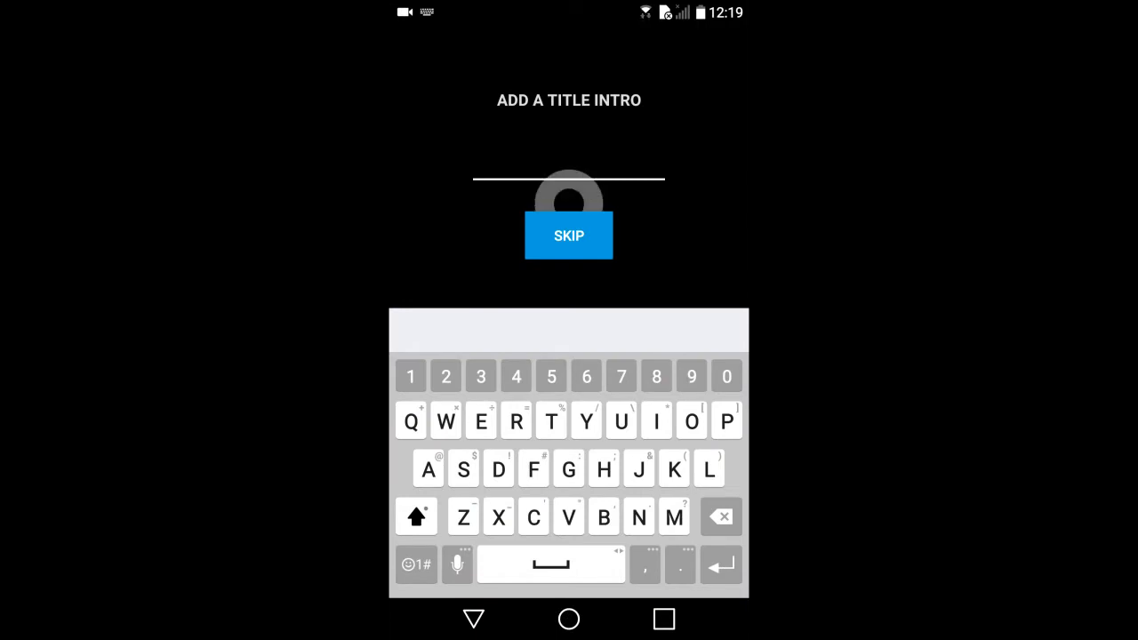
- Enter 'Valencia' as the intro title and continue to the editor
{"action": "left_click", "coordinate": [570, 516]}
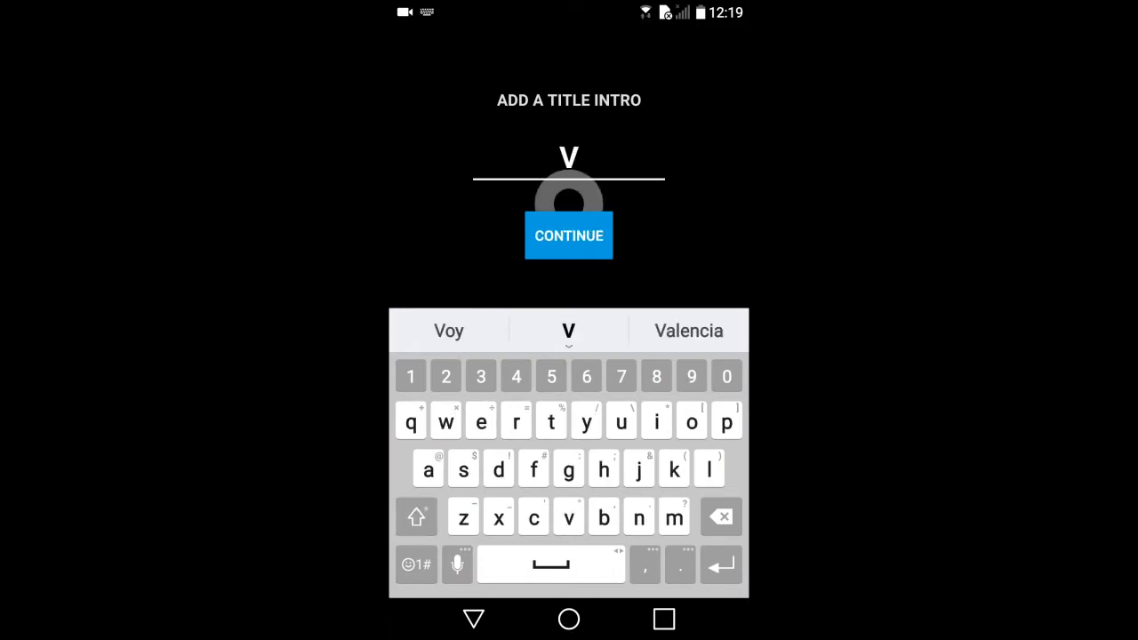
{"action": "type", "text": "alencia"}
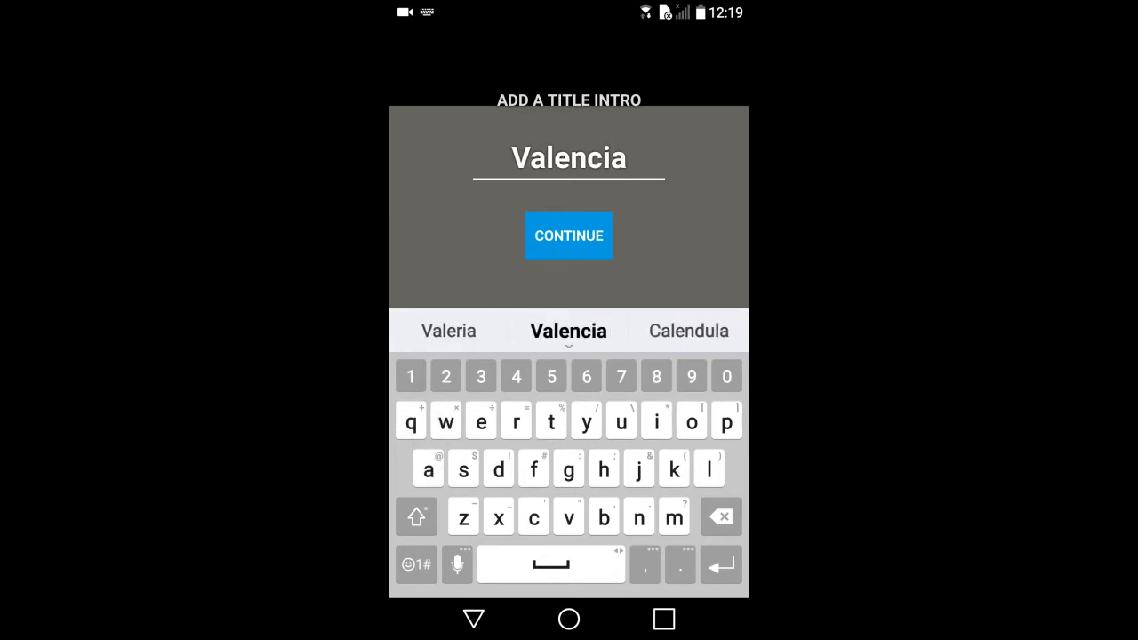
{"action": "left_click", "coordinate": [569, 235]}
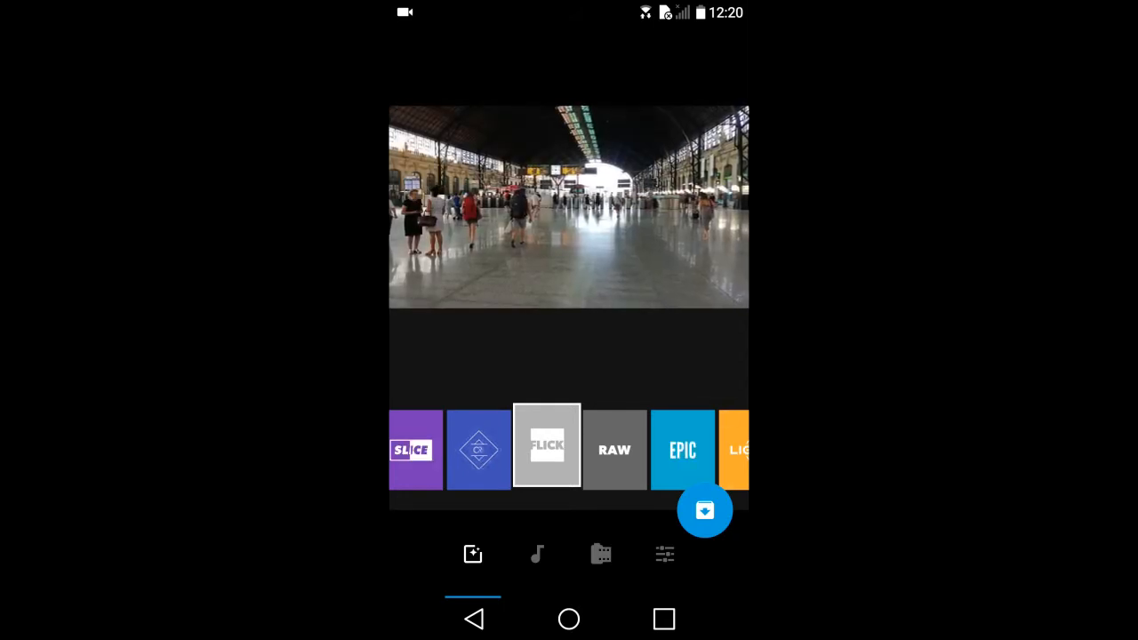
- Apply the FLICK style to the assembled Valencia slideshow
{"action": "left_click", "coordinate": [479, 448]}
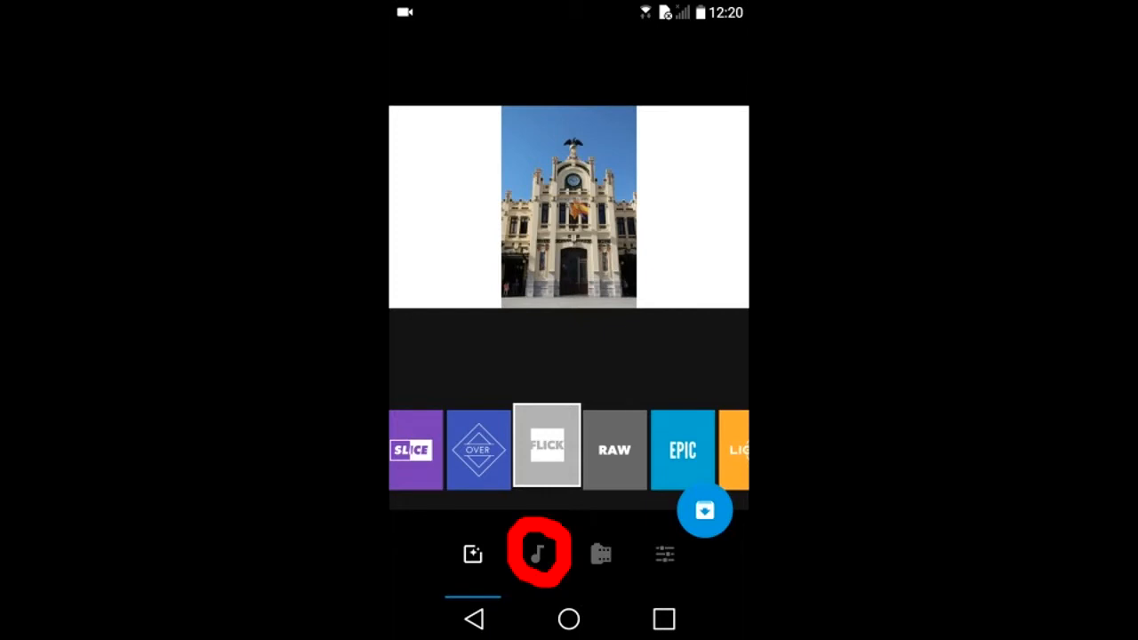
- Try the Sulu Archipelago soundtrack, then browse the full soundtrack catalogue
{"action": "left_click", "coordinate": [537, 553]}
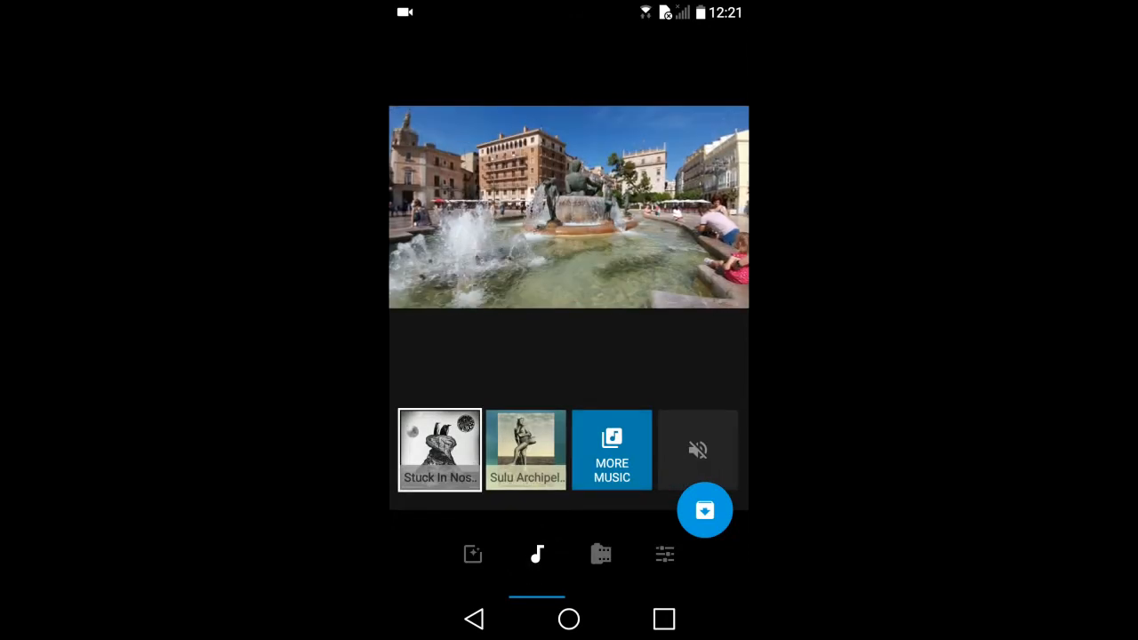
{"action": "left_click", "coordinate": [525, 448]}
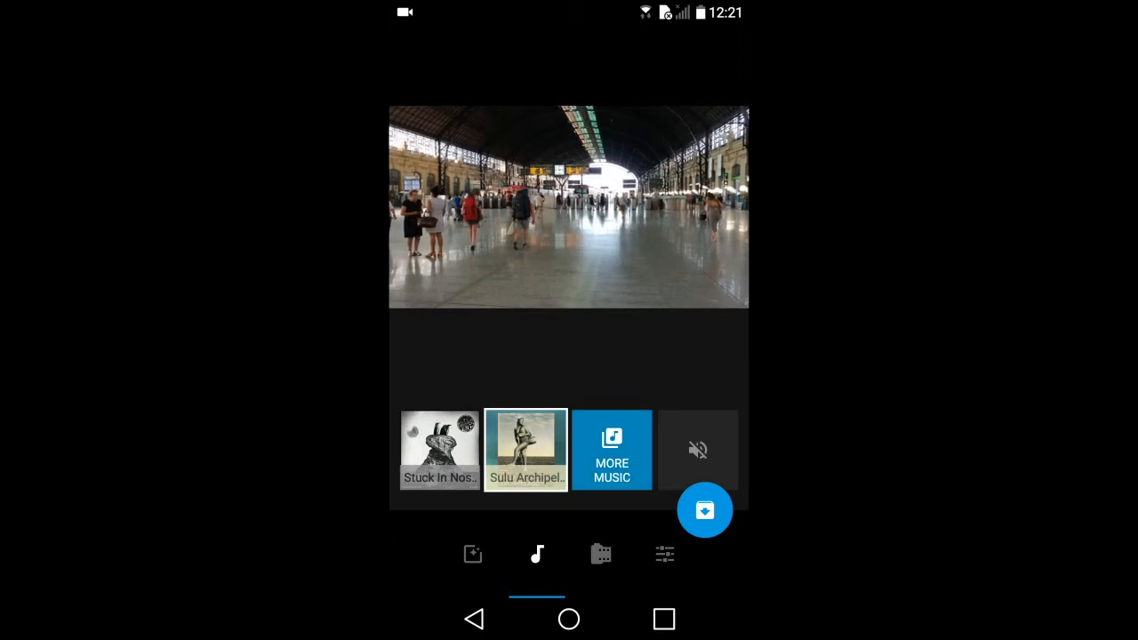
{"action": "left_click", "coordinate": [612, 450]}
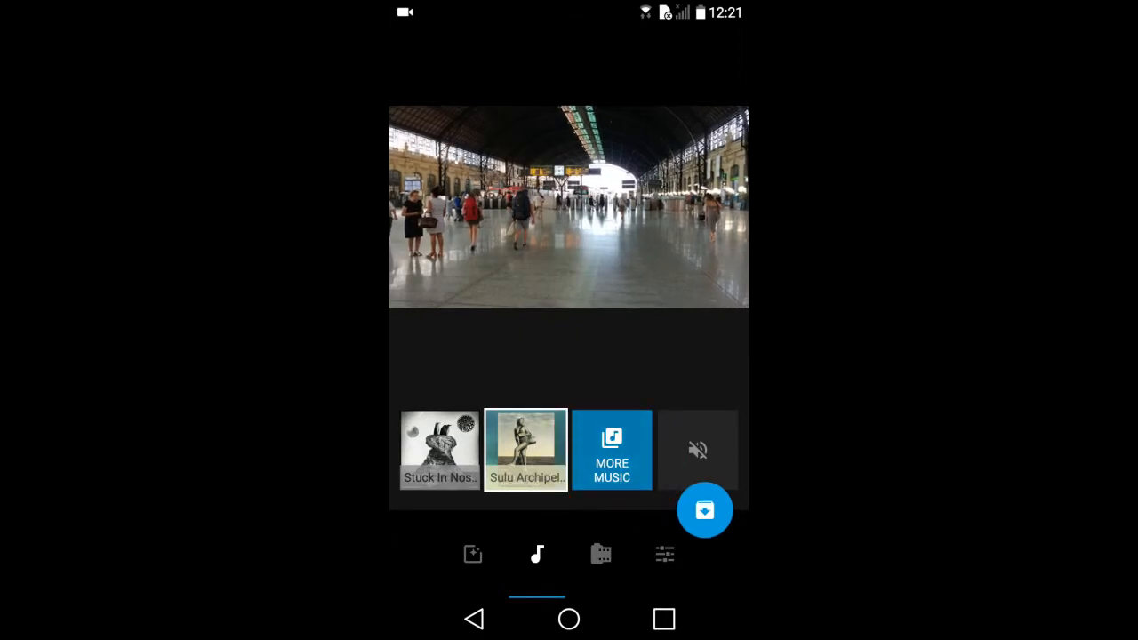
{"action": "left_click", "coordinate": [612, 448]}
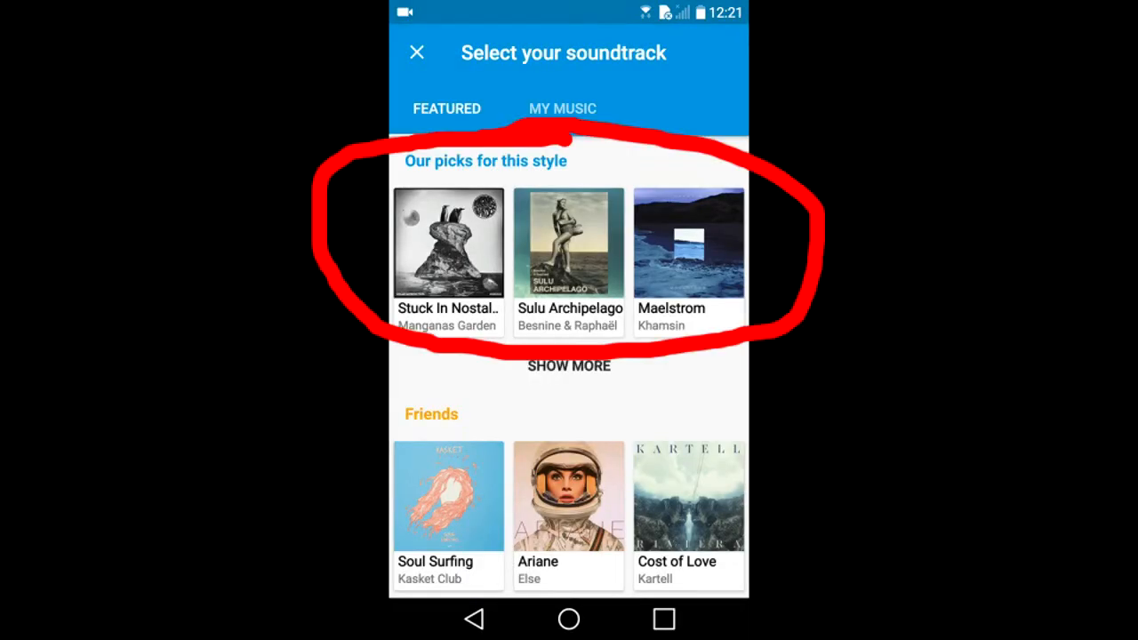
- Choose the Manganas Garden track 'Stuck In Nostalgia' under Our picks as the soundtrack
{"action": "scroll", "scroll_direction": "down", "scroll_amount": 3}
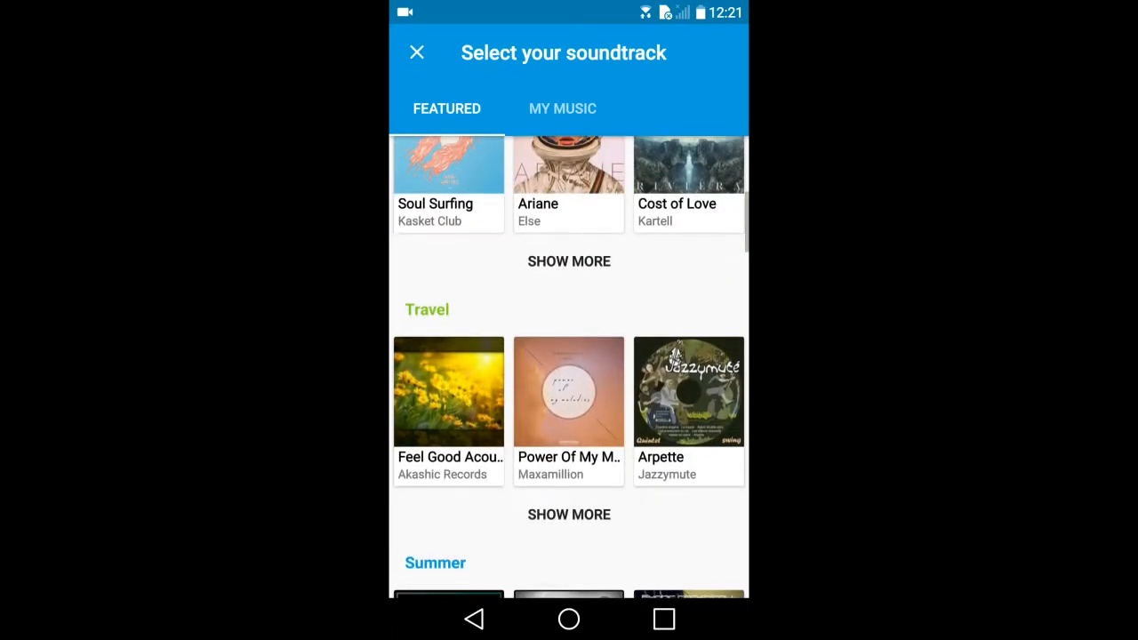
{"action": "scroll", "scroll_direction": "down", "scroll_amount": 3}
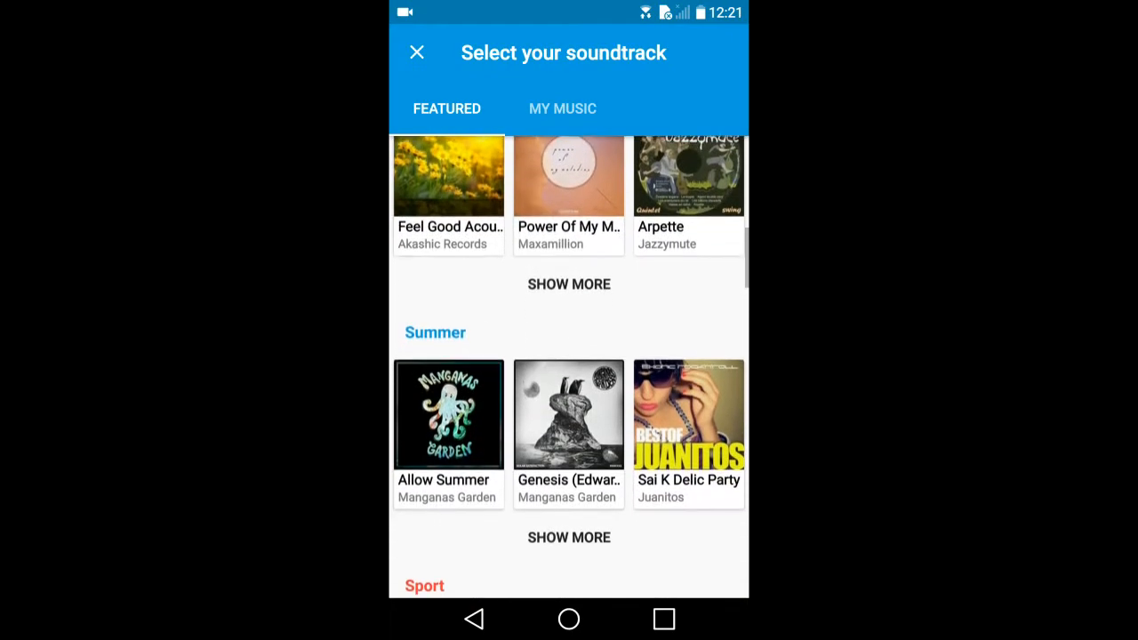
{"action": "scroll", "scroll_direction": "down", "scroll_amount": 3}
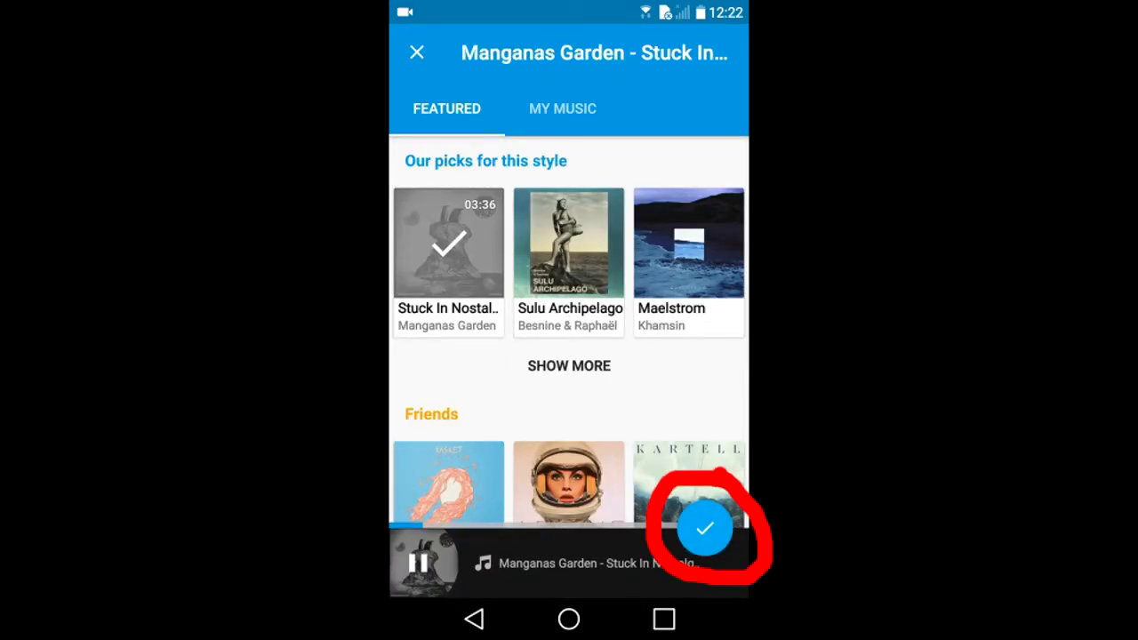
{"action": "left_click", "coordinate": [705, 526]}
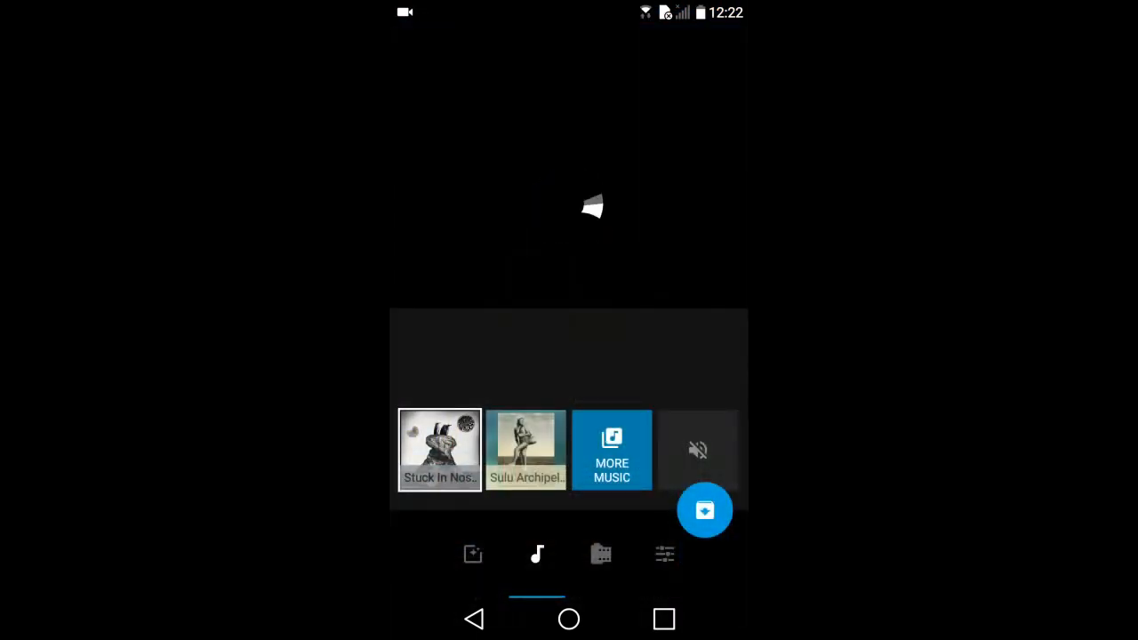
{"action": "left_click", "coordinate": [601, 555]}
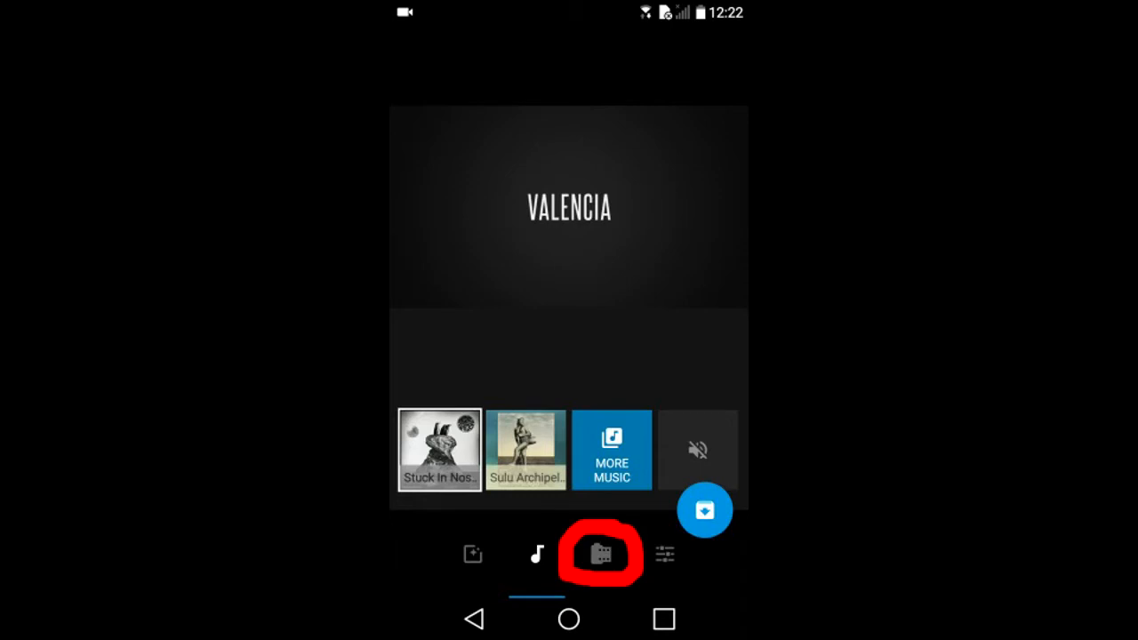
- Show the slideshow's media lineup and start editing the train station exterior photo
{"action": "left_click", "coordinate": [537, 555]}
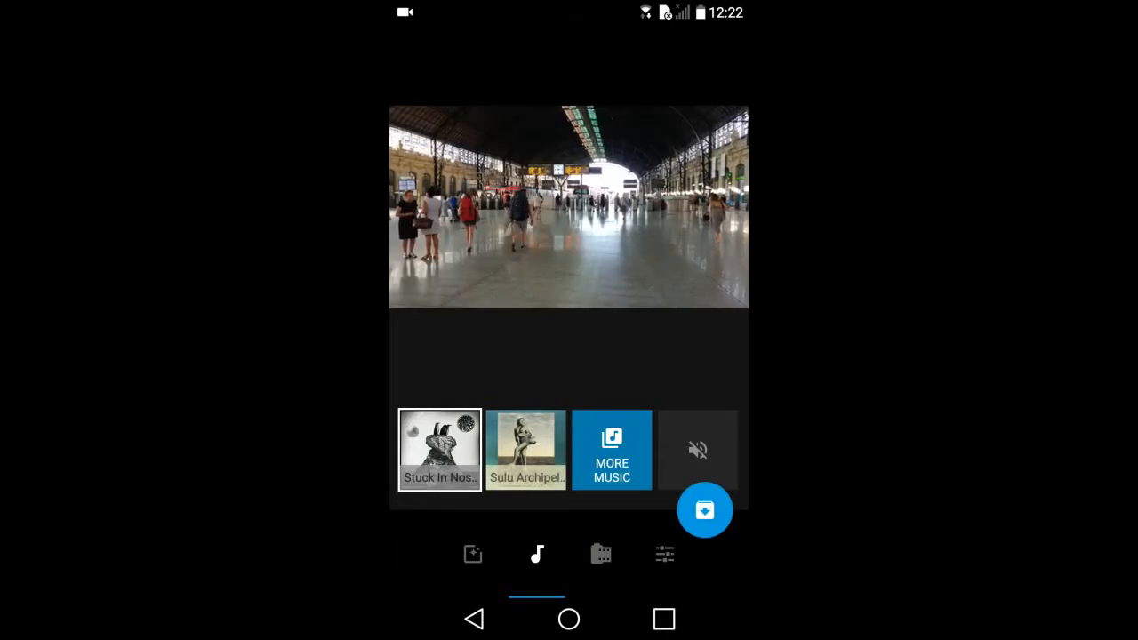
{"action": "left_click", "coordinate": [602, 555]}
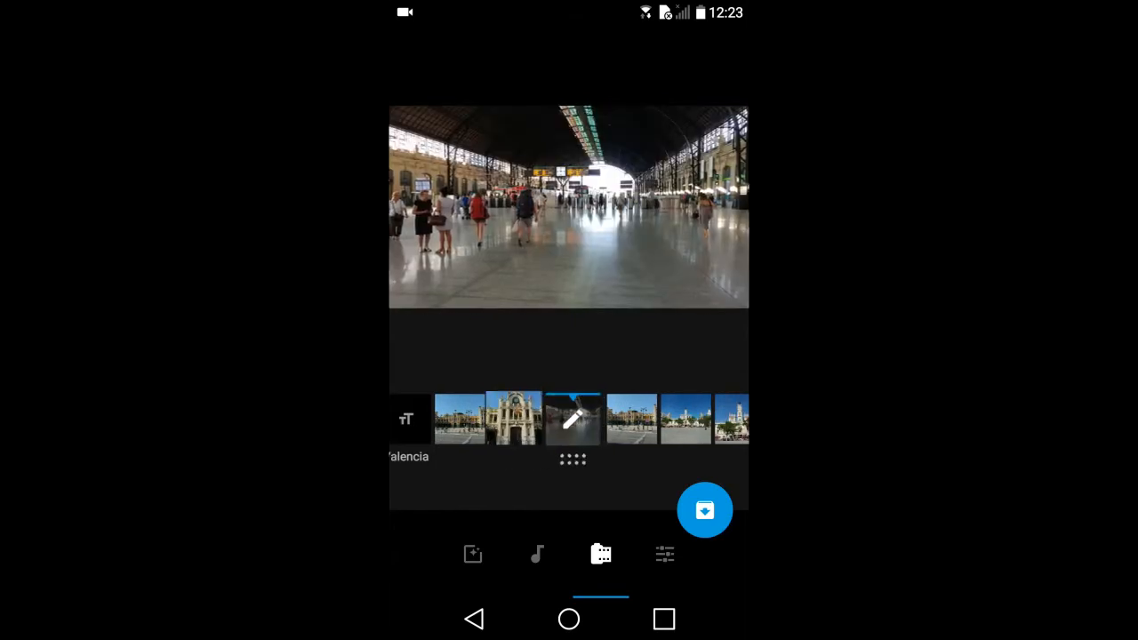
{"action": "left_click", "coordinate": [573, 420]}
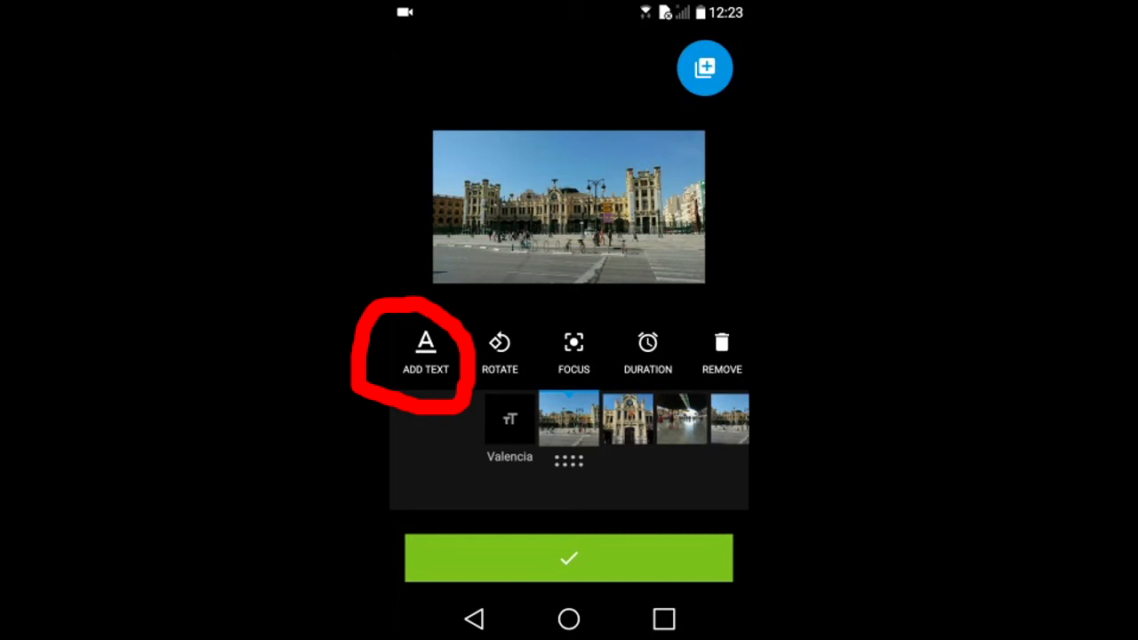
- Add the caption 'Train Station' to the station photo
{"action": "left_click", "coordinate": [425, 354]}
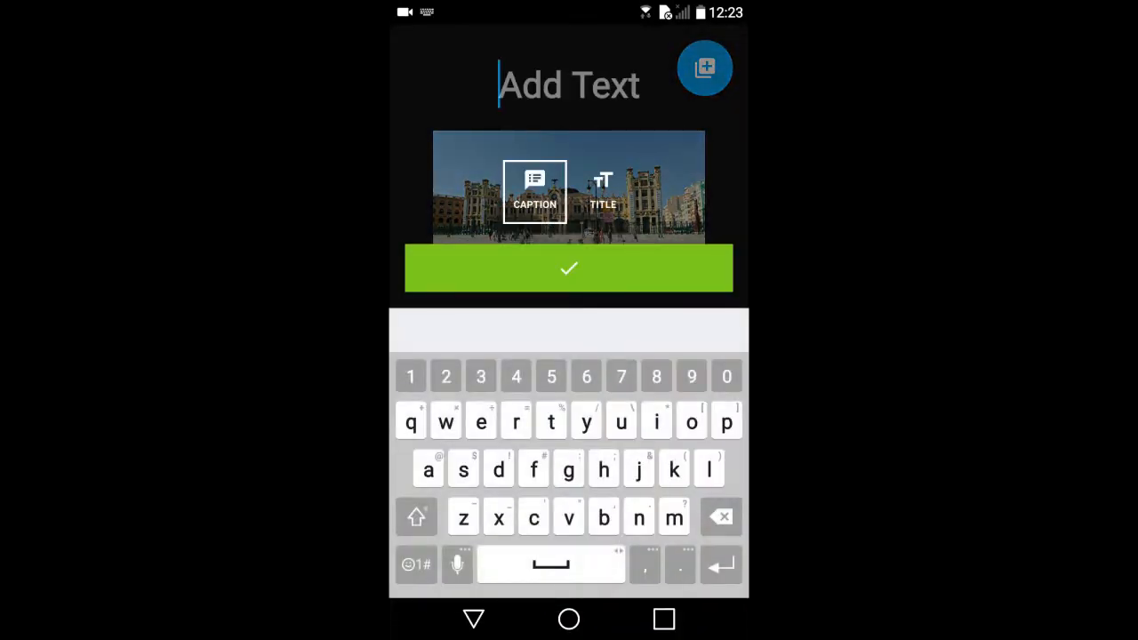
{"action": "type", "text": "Train S"}
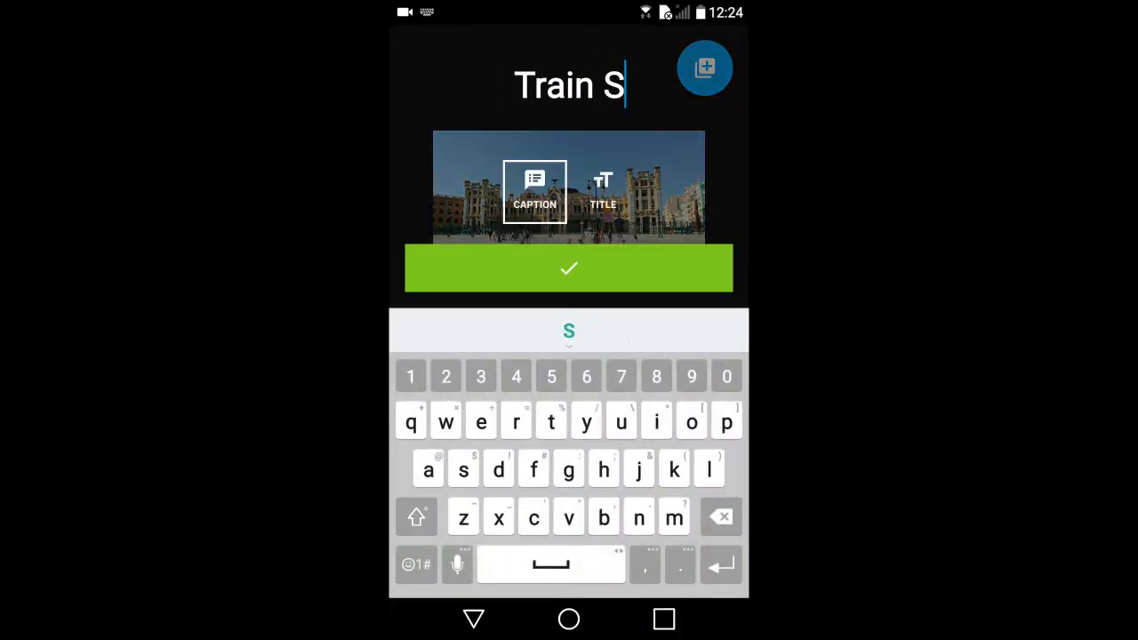
{"action": "type", "text": "tation"}
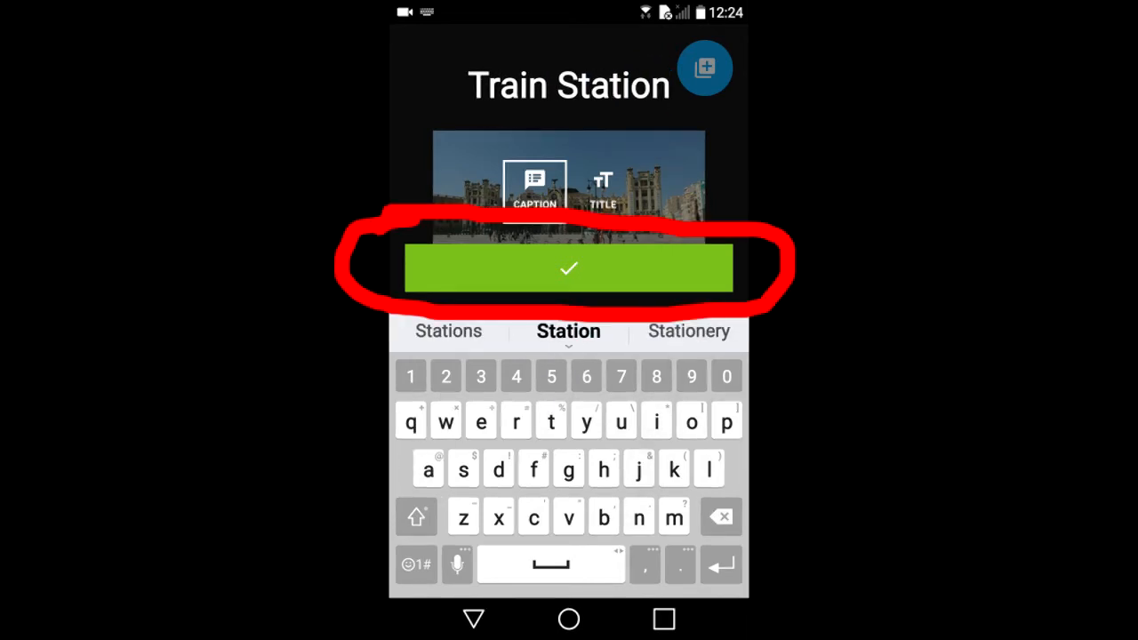
{"action": "left_click", "coordinate": [569, 267]}
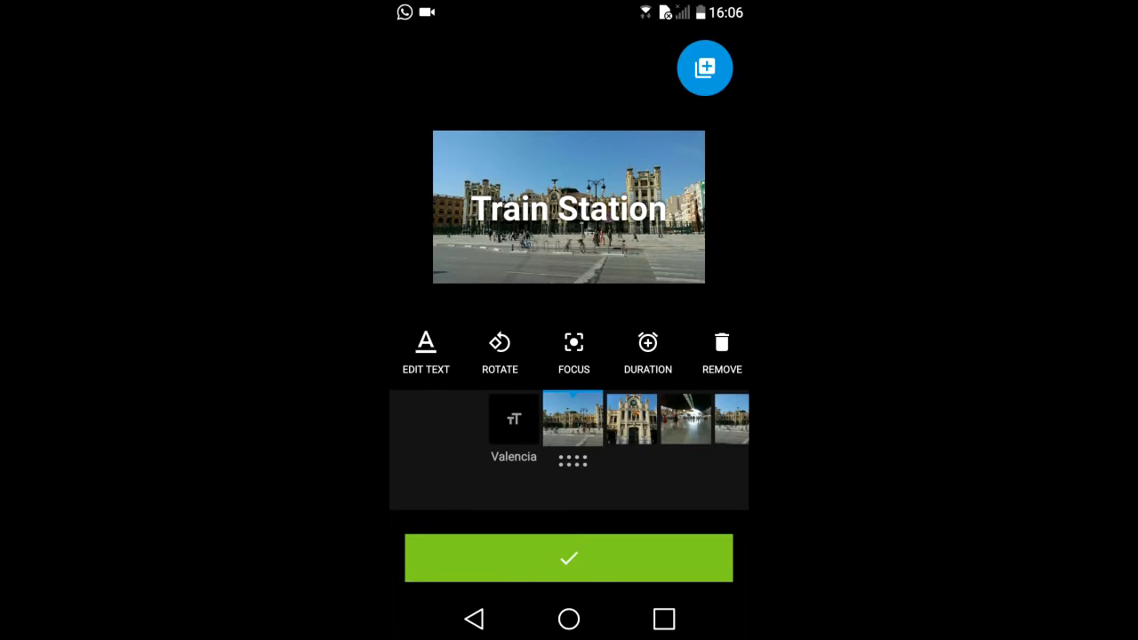
- Add a 'Day Two' title card after the train station photo
{"action": "left_click", "coordinate": [425, 352]}
{"action": "type", "text": "Day Two"}
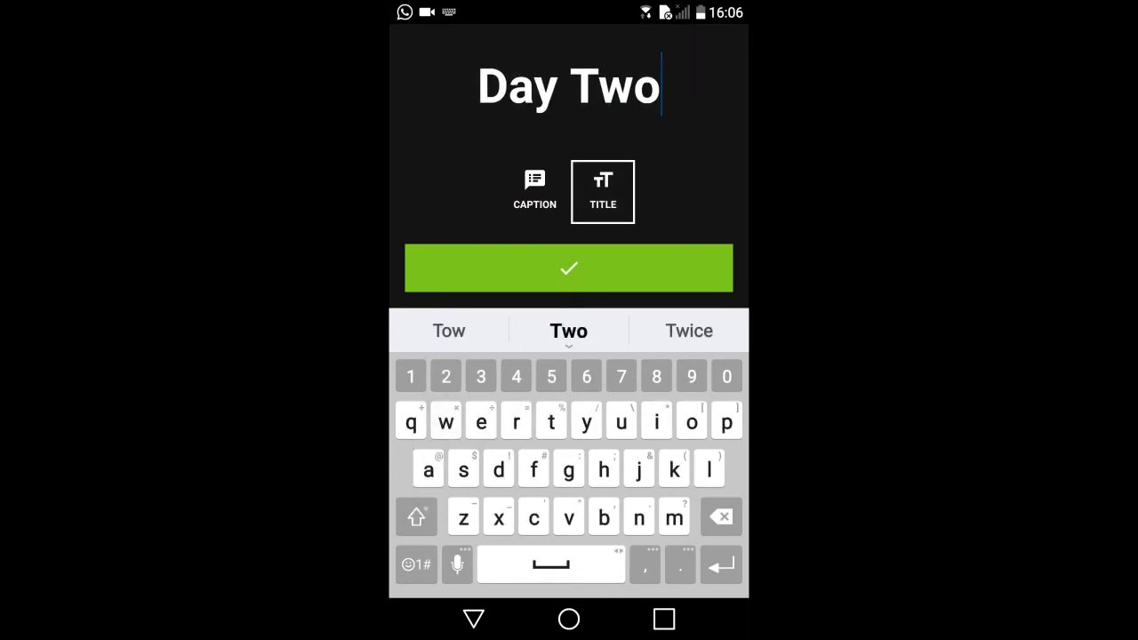
{"action": "left_click", "coordinate": [569, 267]}
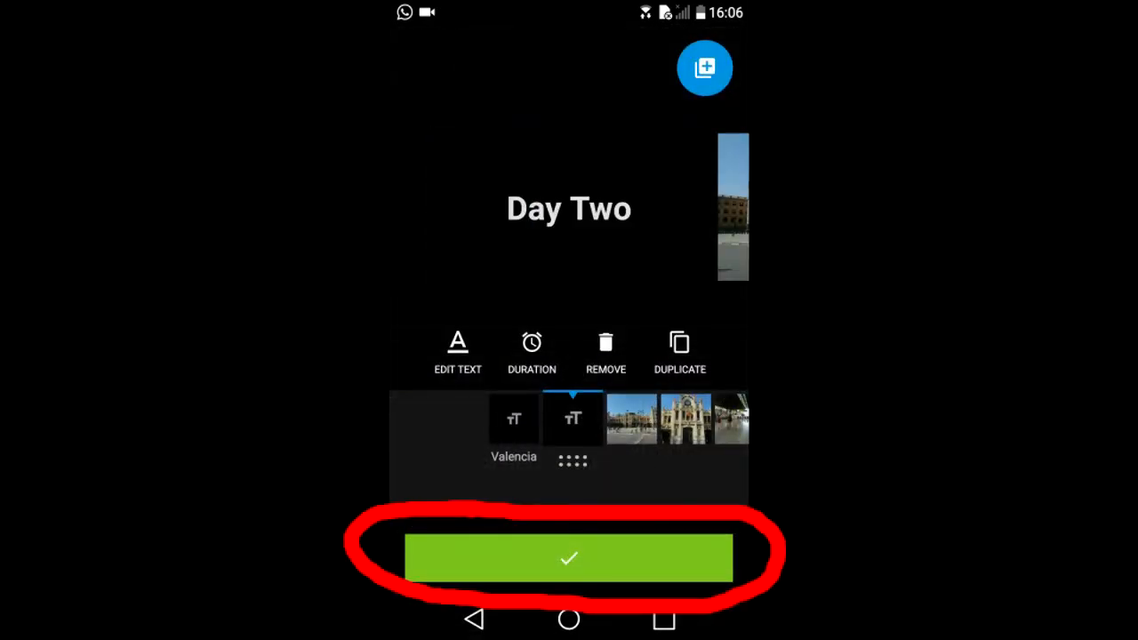
{"action": "left_click", "coordinate": [569, 558]}
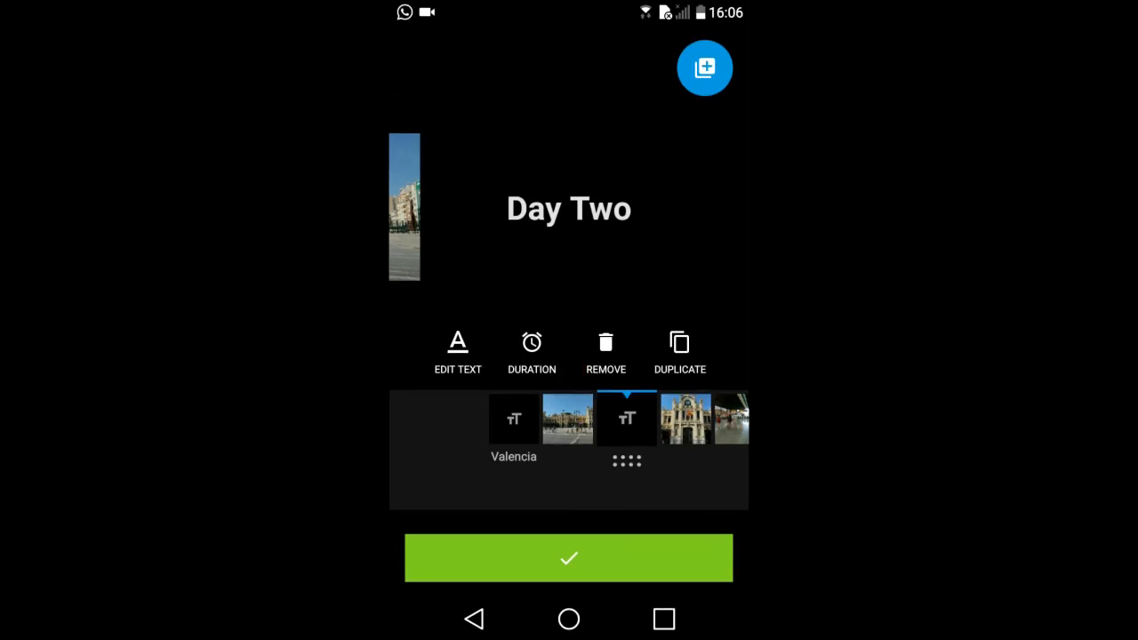
- Select the station facade photo for editing, then reopen the media picker to add more photos
{"action": "left_click", "coordinate": [604, 352]}
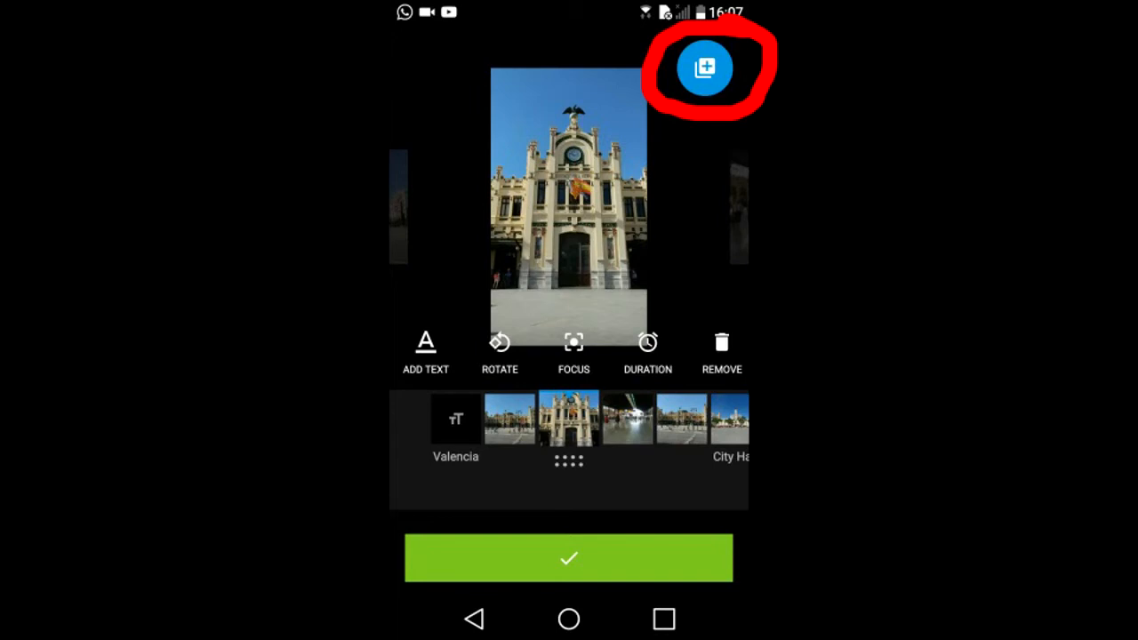
{"action": "left_click", "coordinate": [705, 67]}
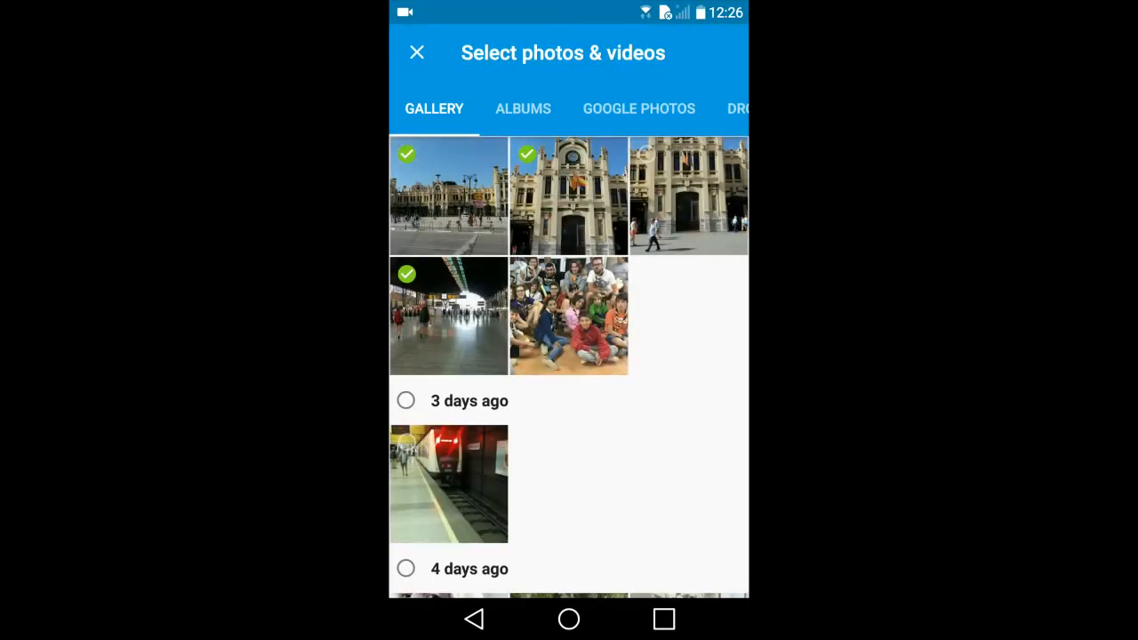
- Pick another plaza fountain photo from the gallery and confirm adding it to the lineup
{"action": "scroll", "scroll_direction": "down", "scroll_amount": 3}
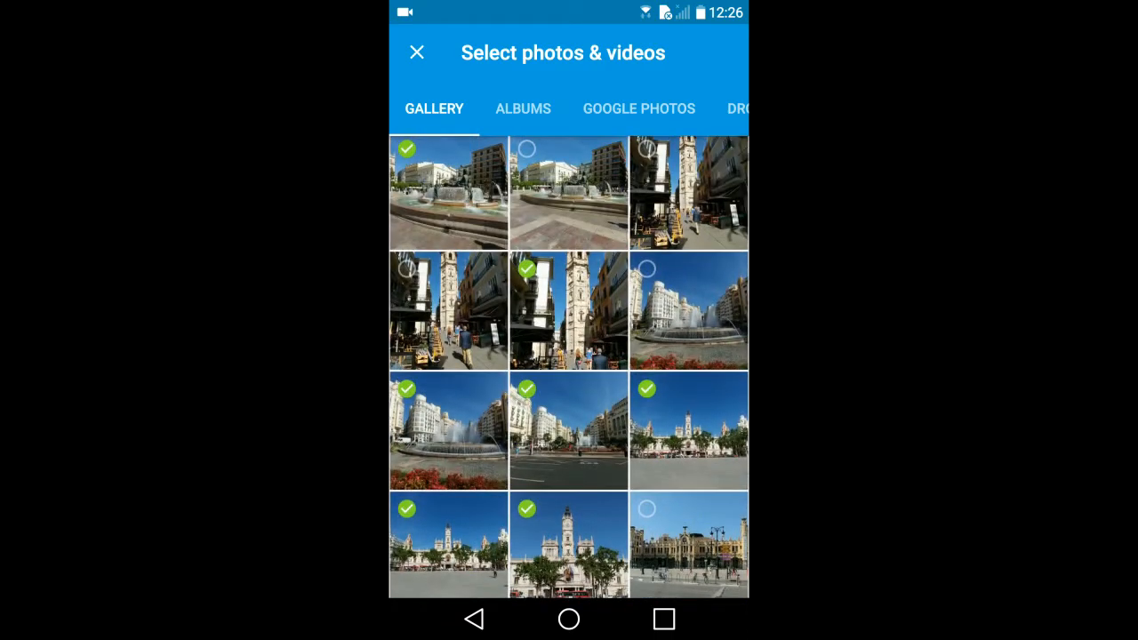
{"action": "scroll", "scroll_direction": "down", "scroll_amount": 3}
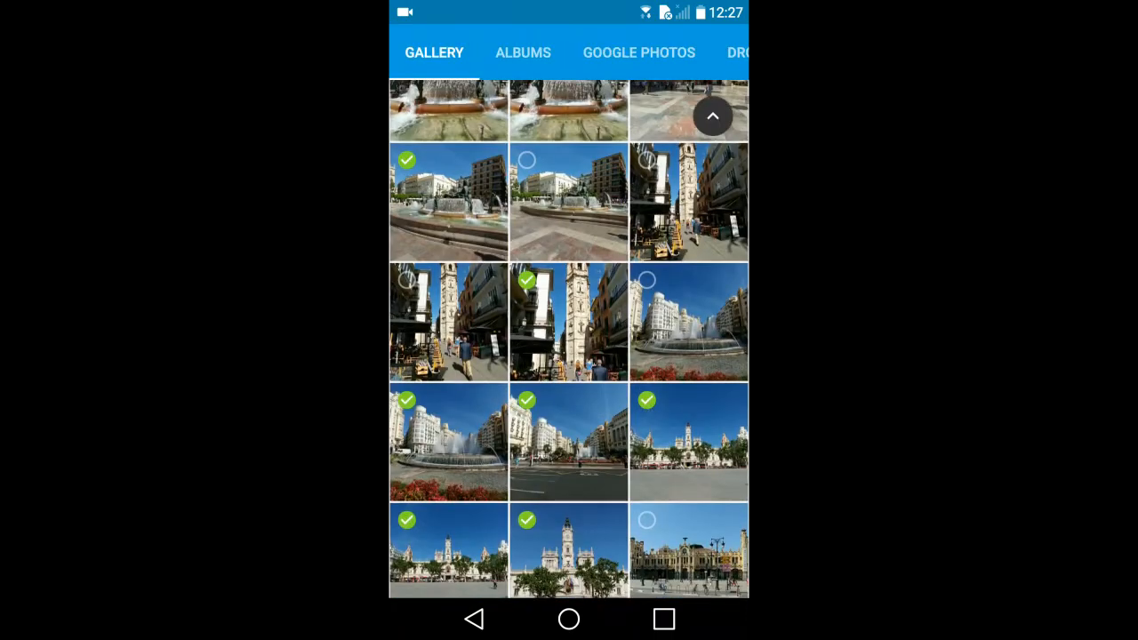
{"action": "left_click", "coordinate": [569, 203]}
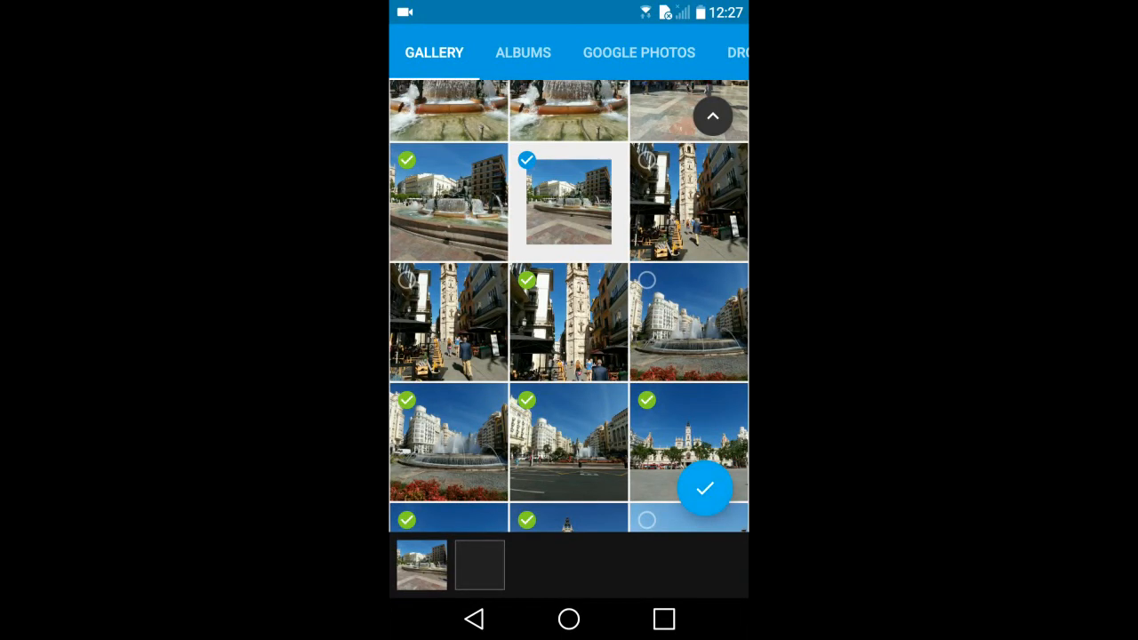
{"action": "left_click", "coordinate": [704, 487]}
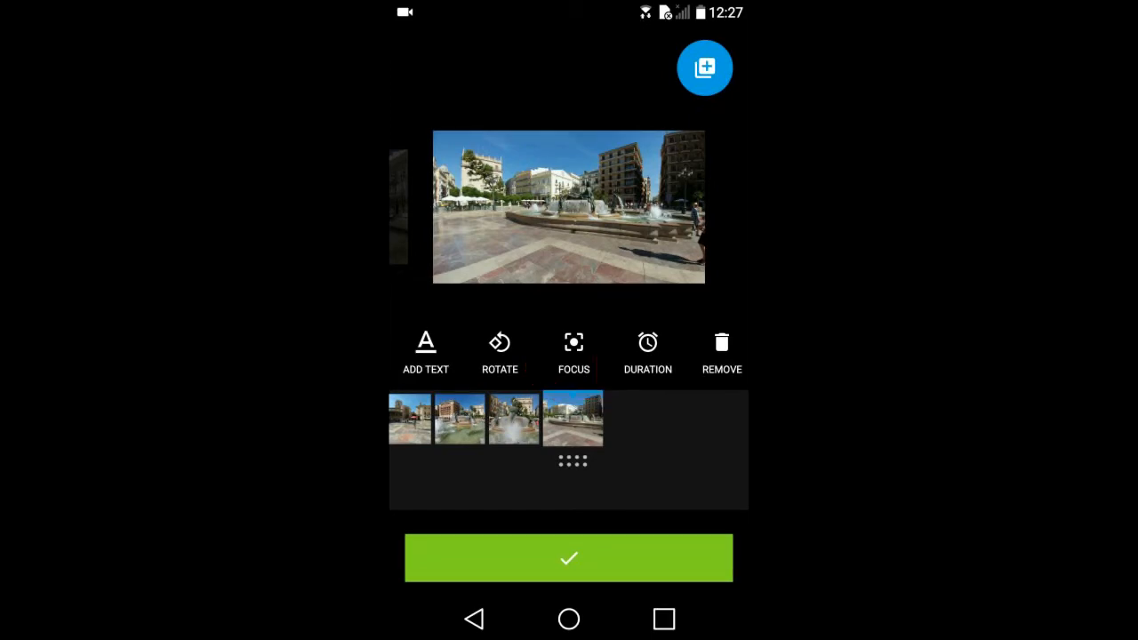
- Place the plaza photo's focus point on the fountain toward the right and confirm it
{"action": "left_click", "coordinate": [573, 352]}
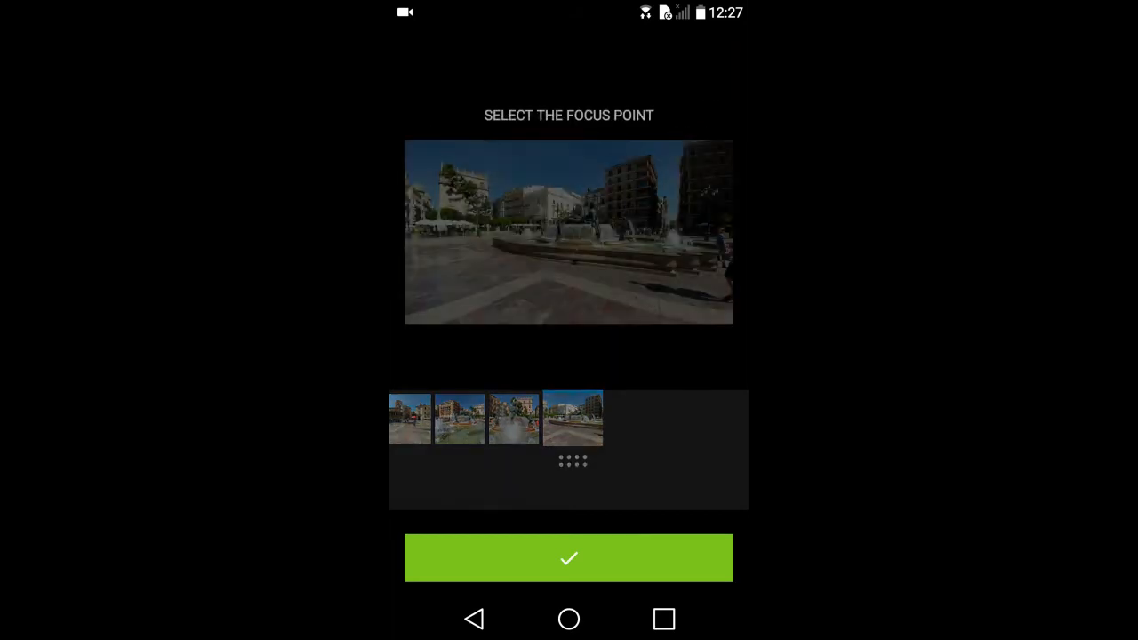
{"action": "left_click", "coordinate": [641, 242]}
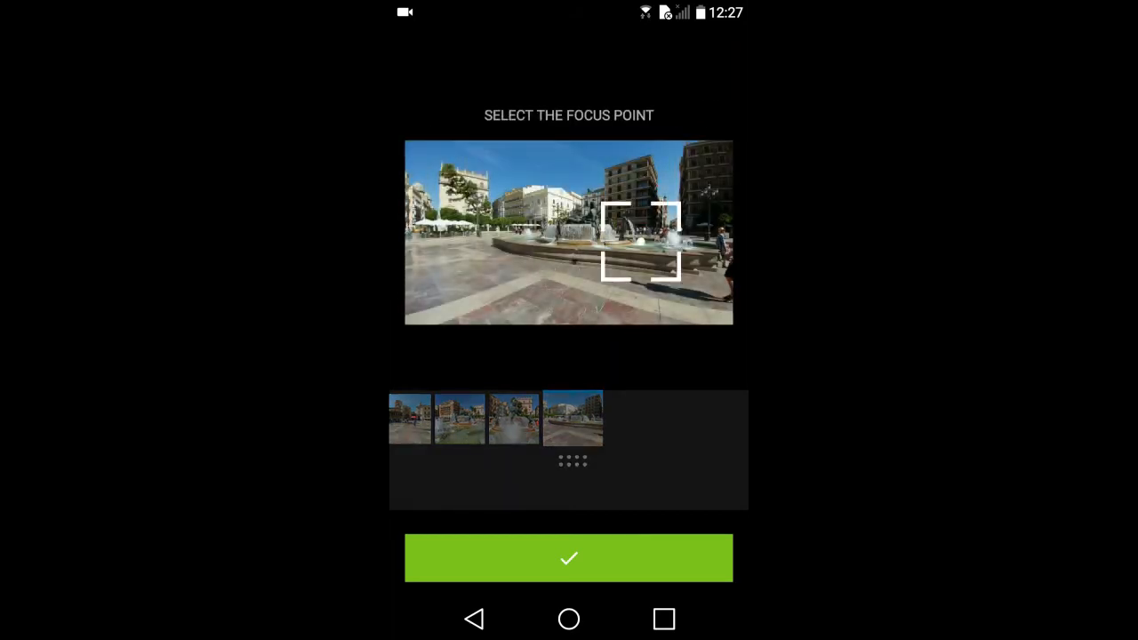
{"action": "left_click", "coordinate": [680, 258]}
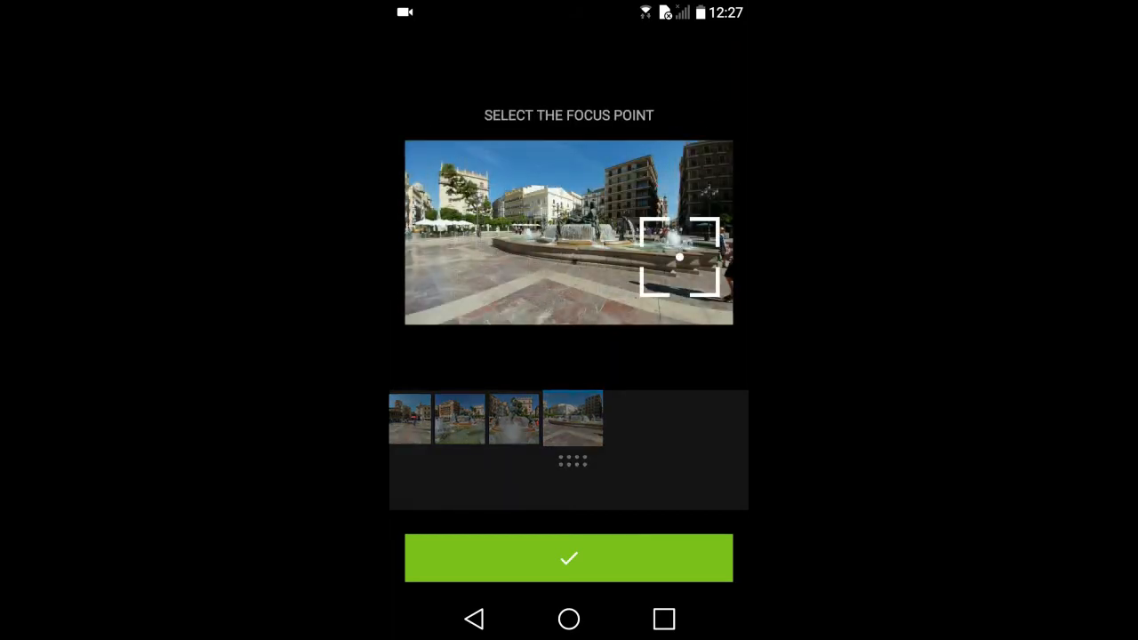
{"action": "left_click", "coordinate": [569, 559]}
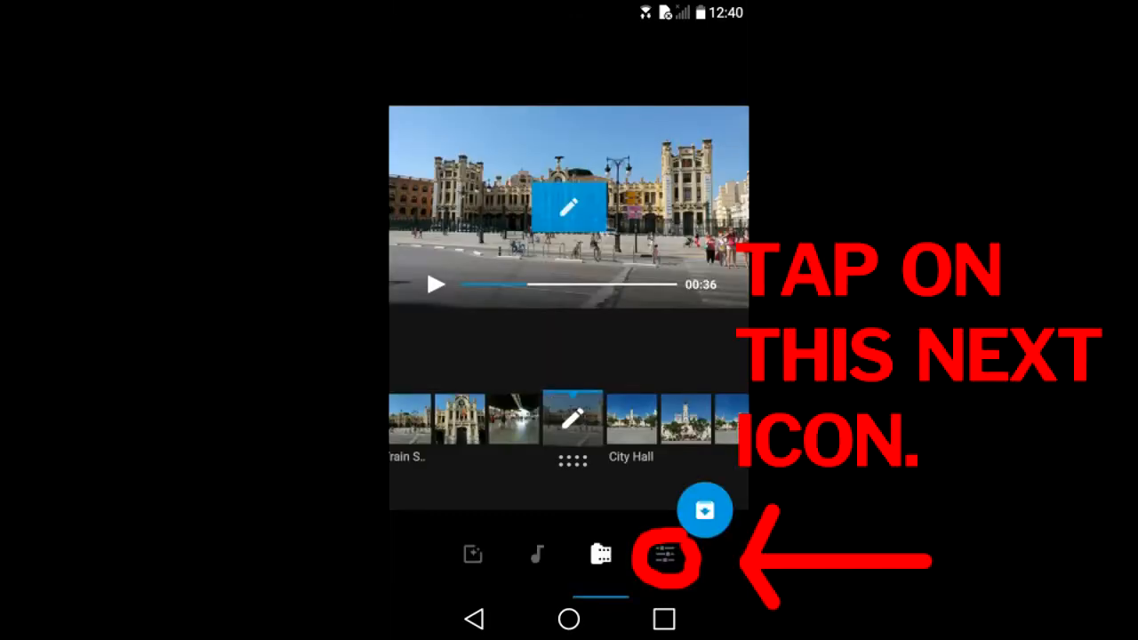
- In the video settings, drag Duration to MAX so the slideshow runs 01:00 and confirm
{"action": "left_click", "coordinate": [665, 555]}
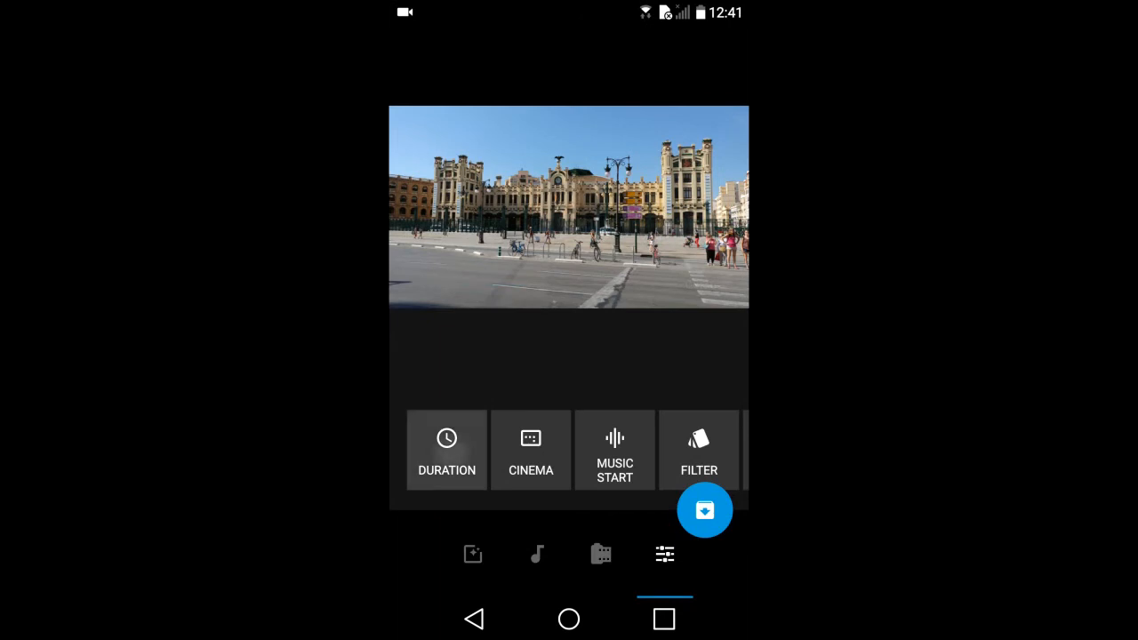
{"action": "left_click", "coordinate": [447, 448]}
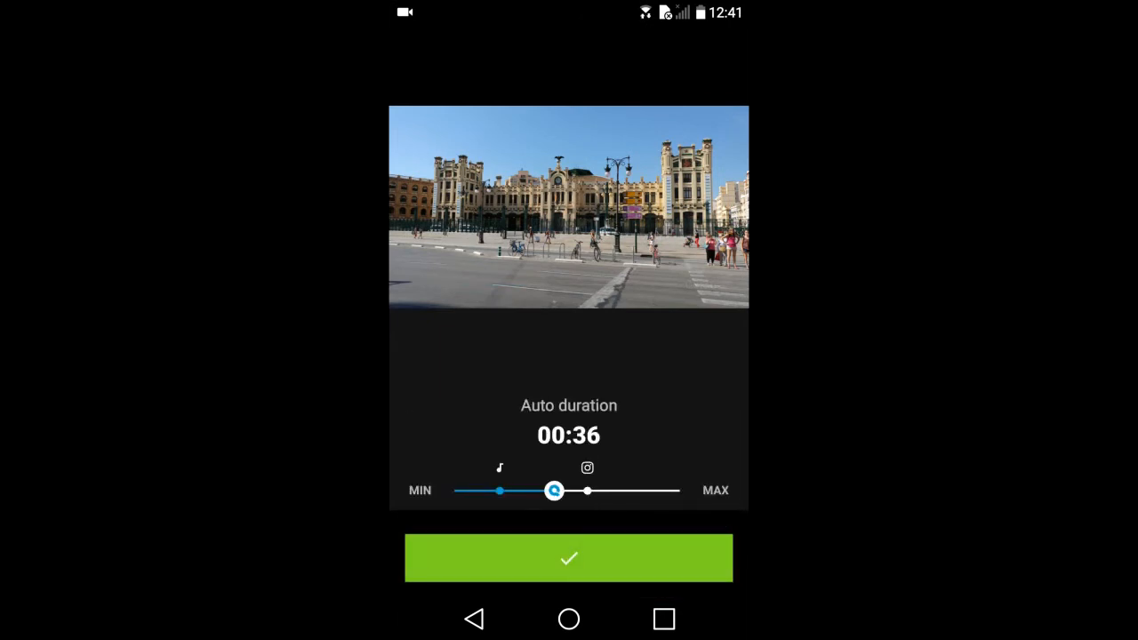
{"action": "left_click_drag", "start_coordinate": [555, 491], "coordinate": [669, 491]}
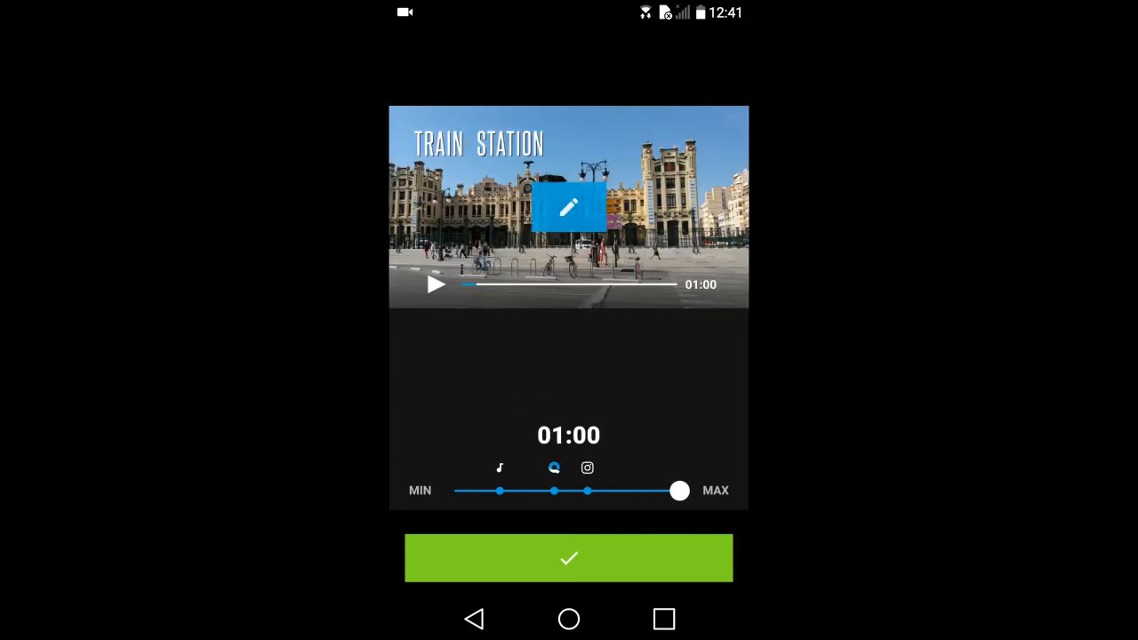
{"action": "left_click", "coordinate": [569, 559]}
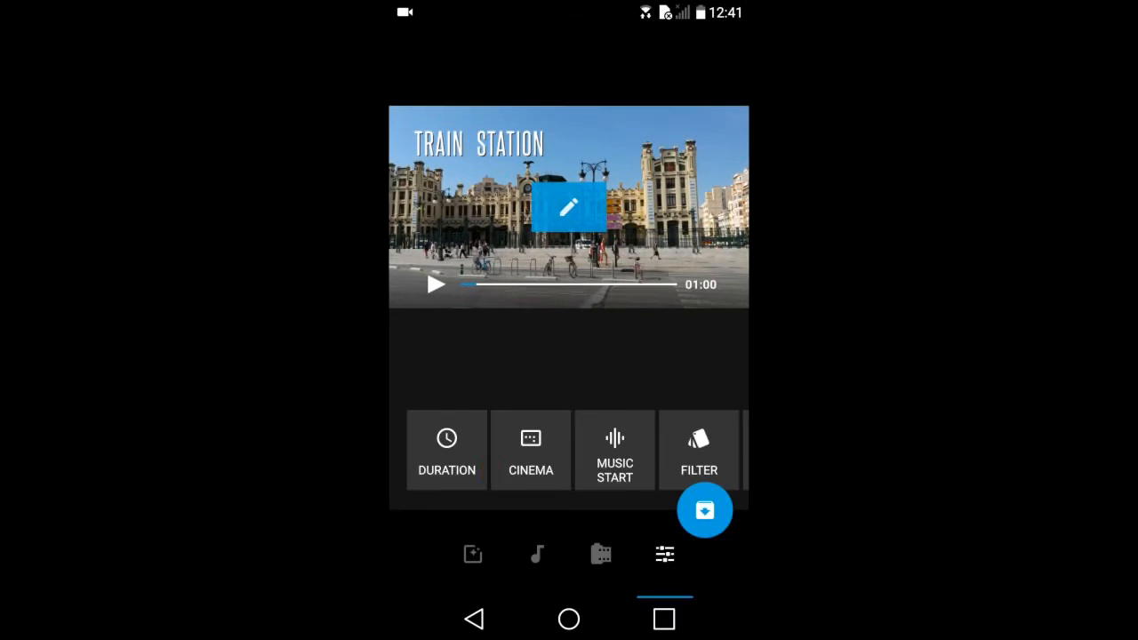
{"action": "left_click", "coordinate": [530, 449]}
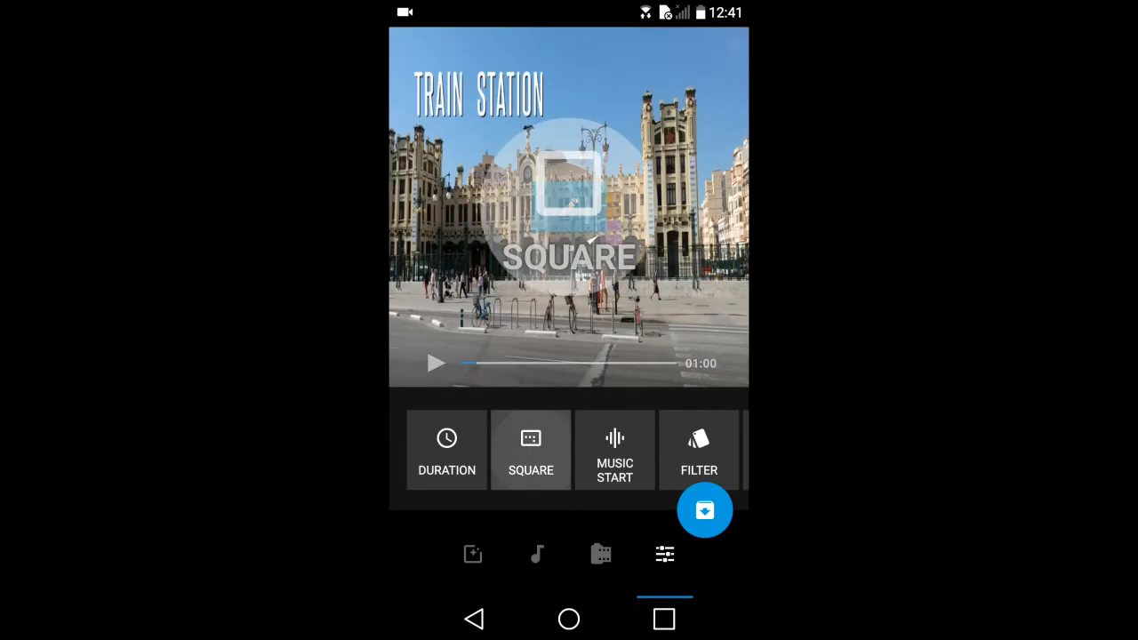
{"action": "left_click", "coordinate": [530, 448]}
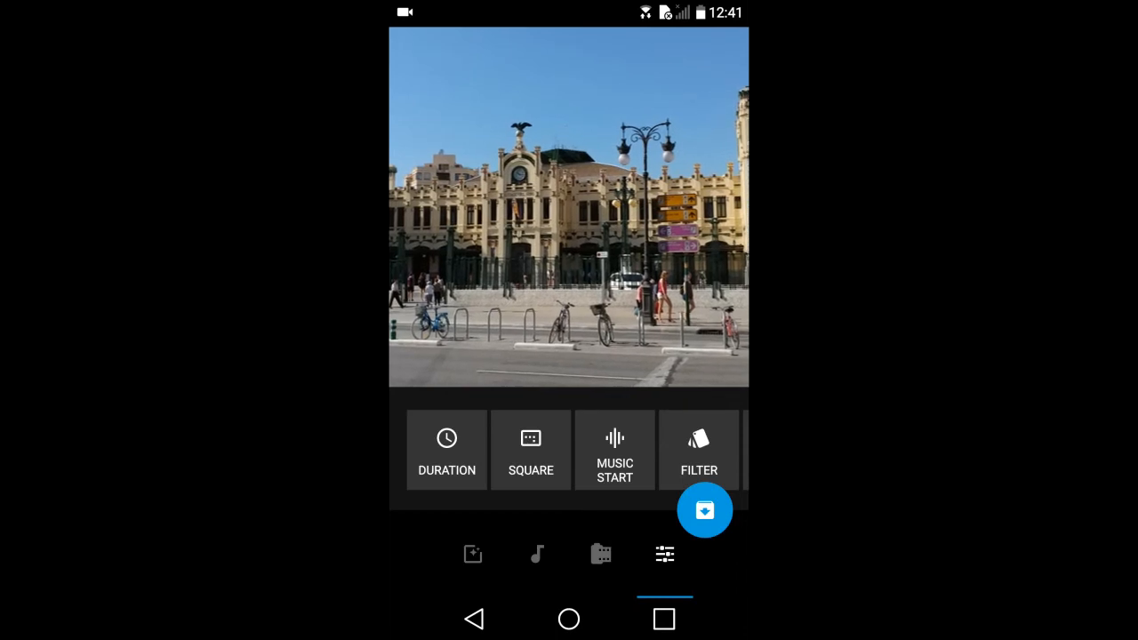
{"action": "left_click", "coordinate": [530, 448]}
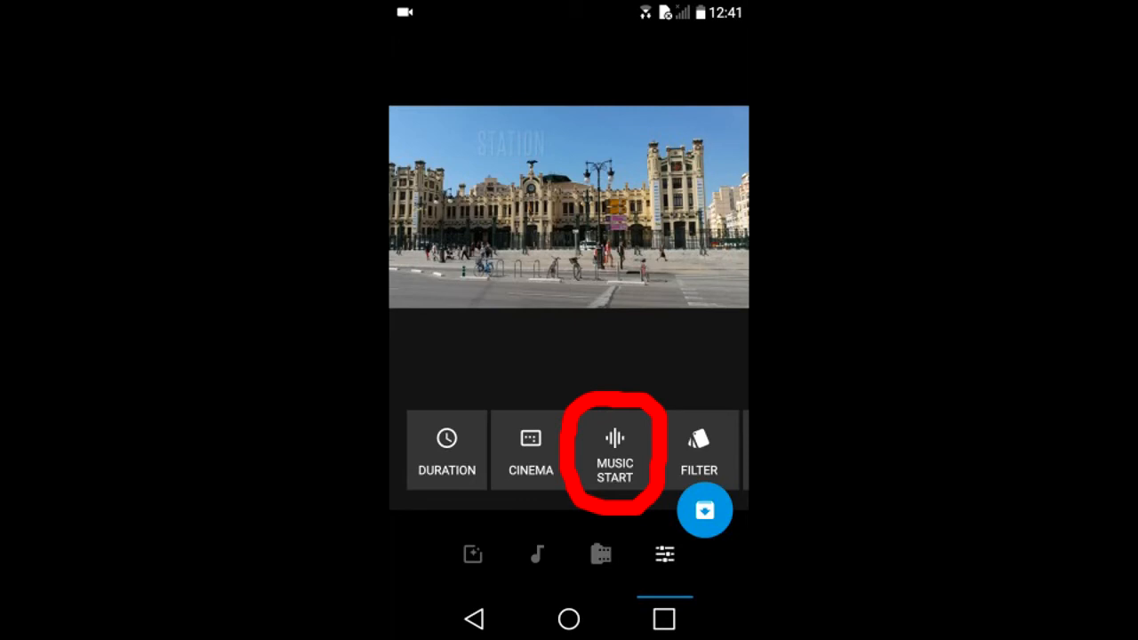
- Keep the music start at 00:00 and keep nofilter in the filter choices, confirming both
{"action": "left_click", "coordinate": [615, 448]}
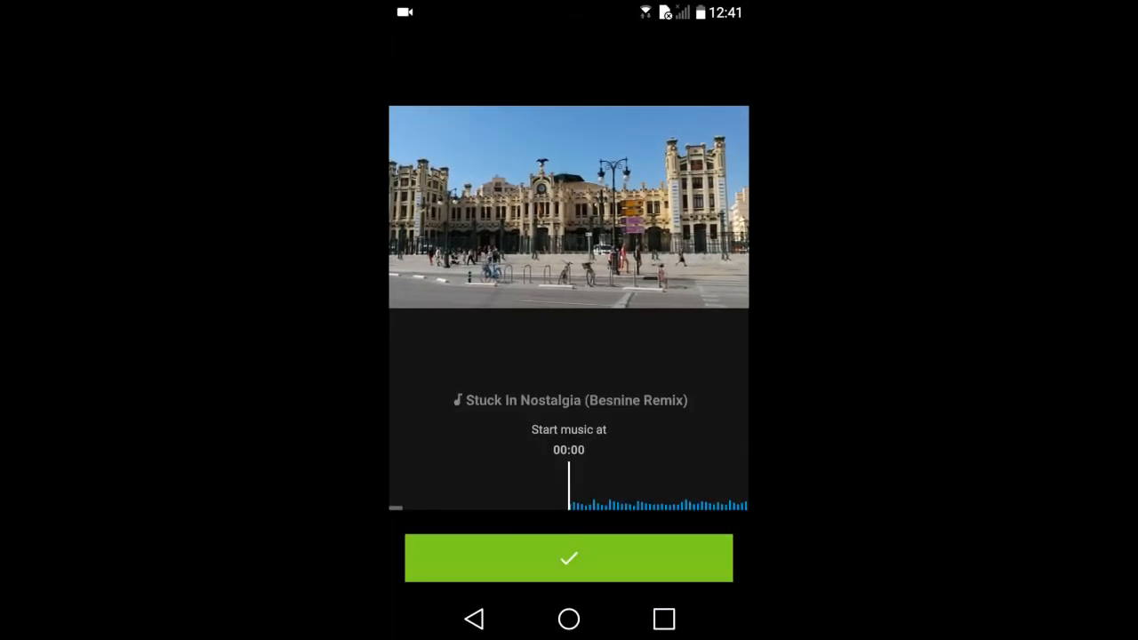
{"action": "left_click", "coordinate": [569, 559]}
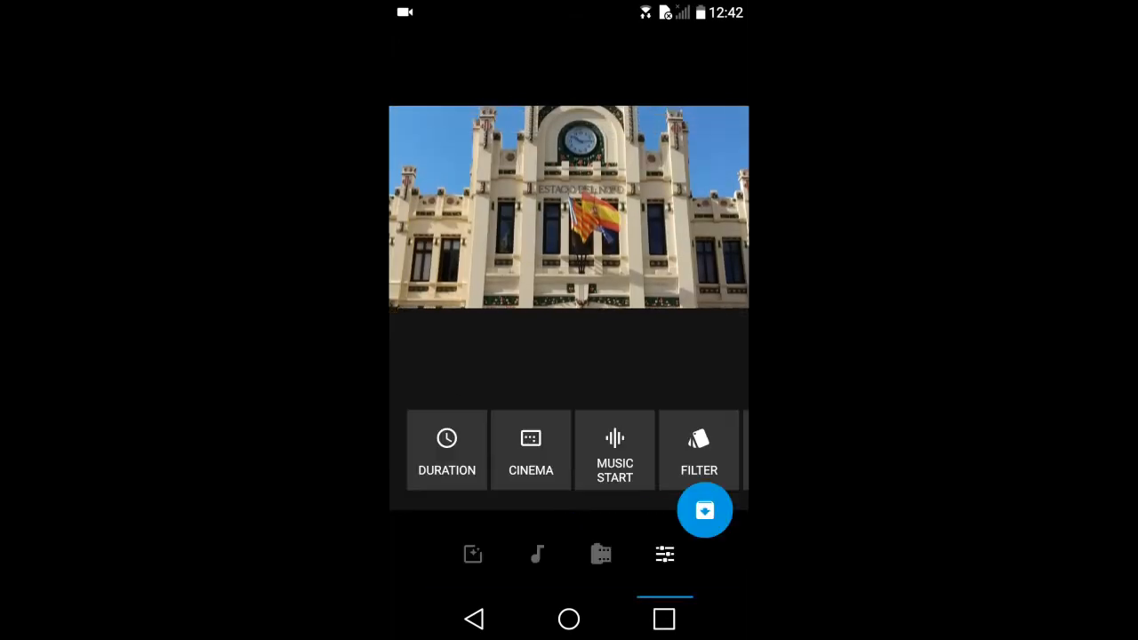
{"action": "left_click", "coordinate": [699, 449]}
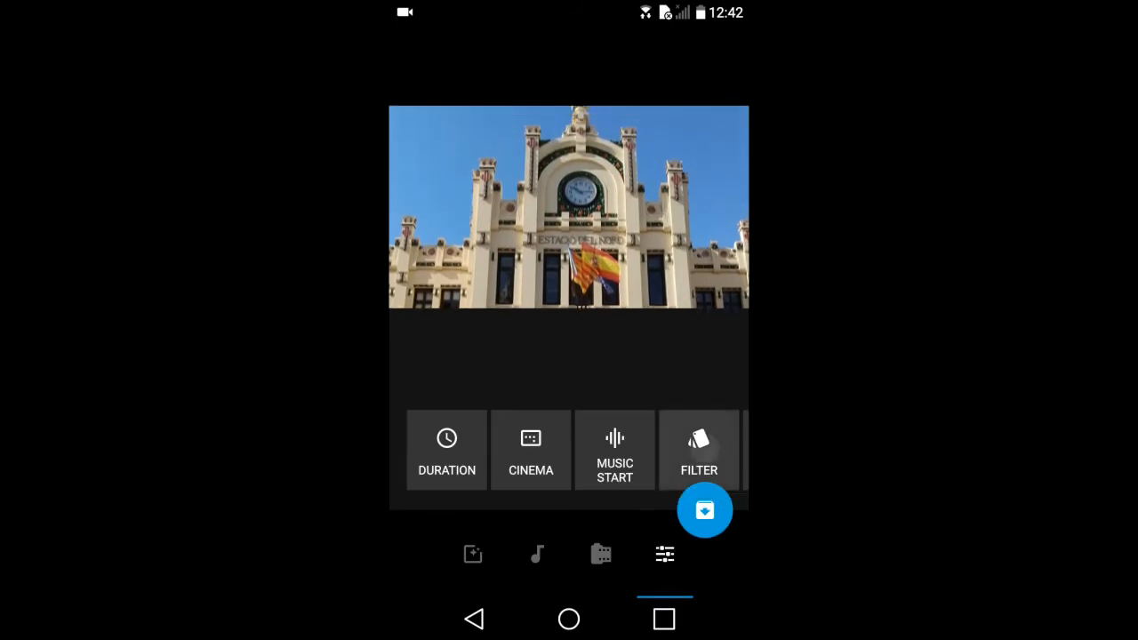
{"action": "left_click", "coordinate": [699, 450]}
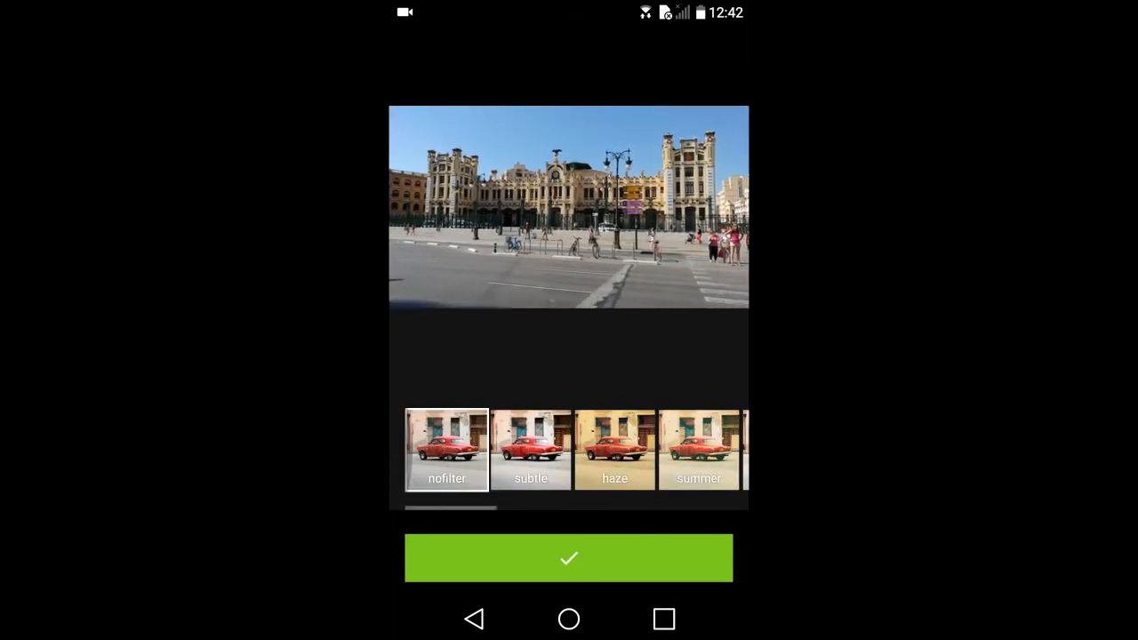
{"action": "left_click", "coordinate": [569, 558]}
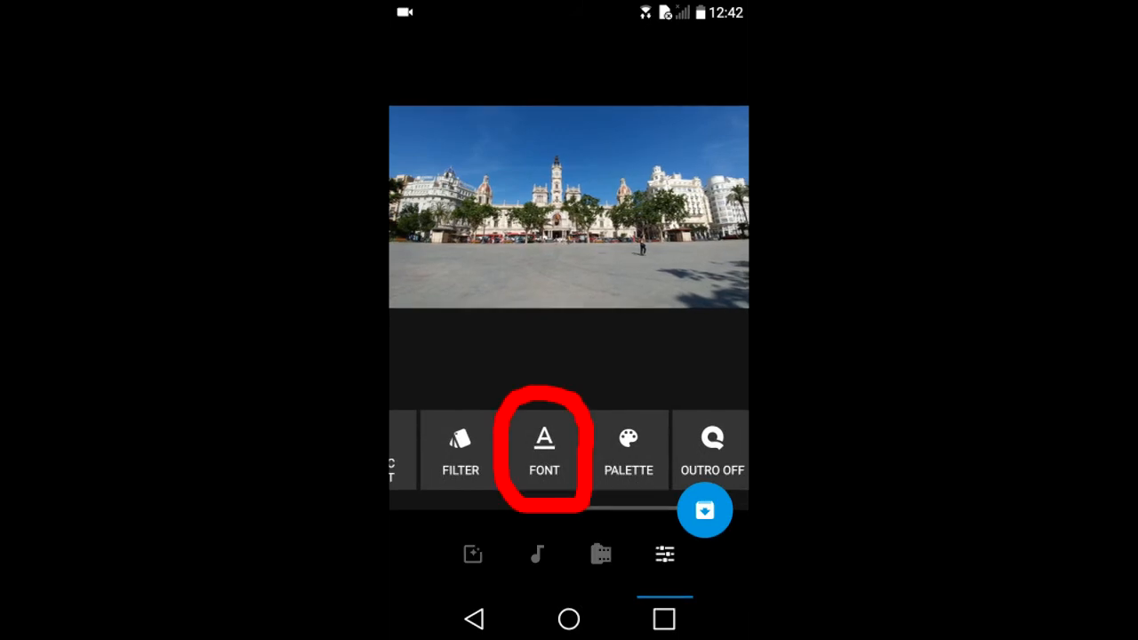
- Confirm the first AA caption font, then move on to the colour palette choices
{"action": "left_click", "coordinate": [544, 448]}
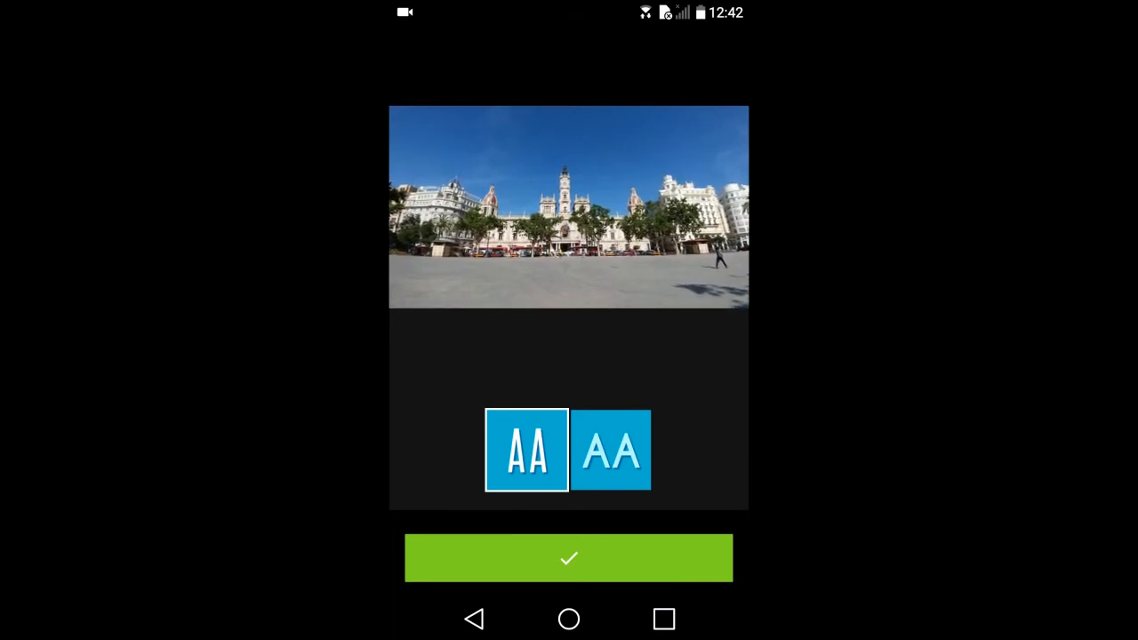
{"action": "left_click", "coordinate": [569, 559]}
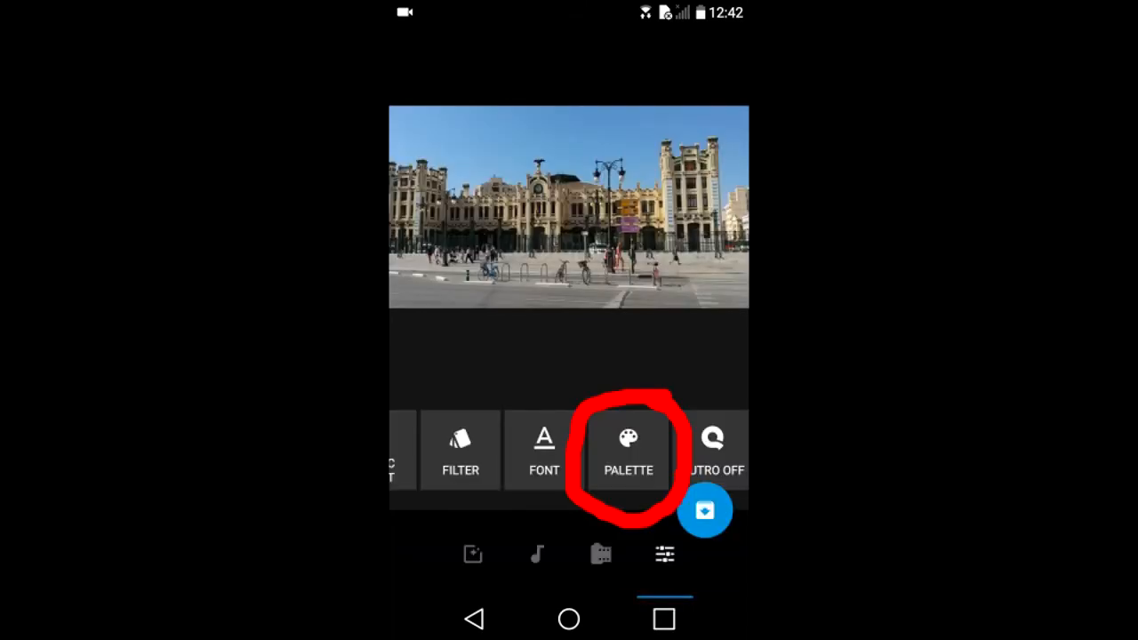
{"action": "left_click", "coordinate": [627, 448]}
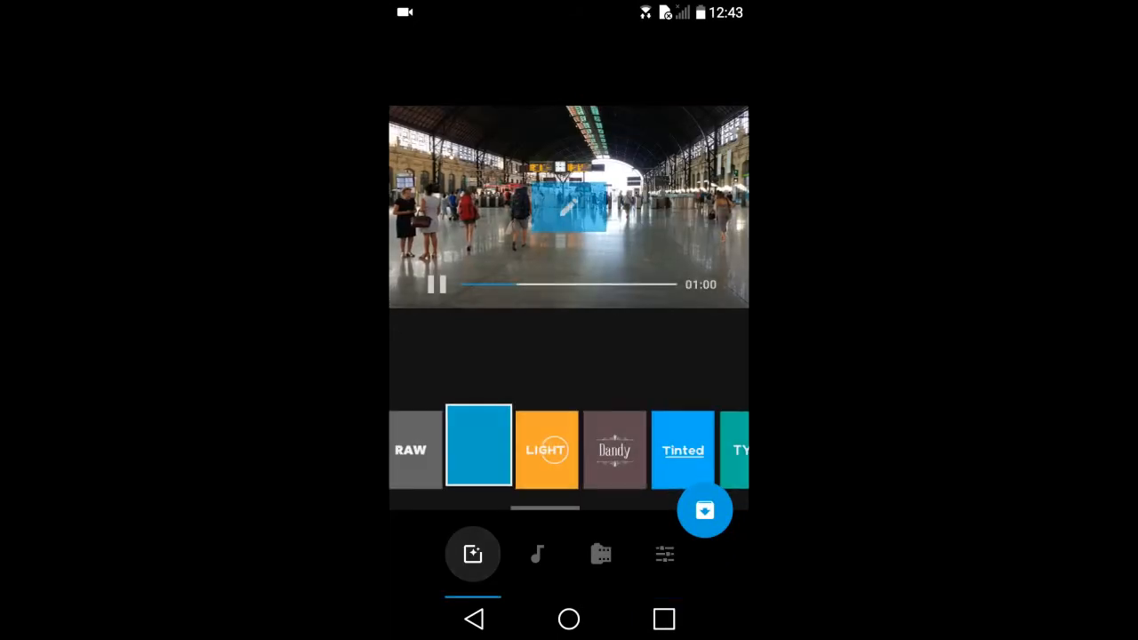
- Apply the Epic style and save the finished one-minute Valencia video
{"action": "left_click", "coordinate": [478, 445]}
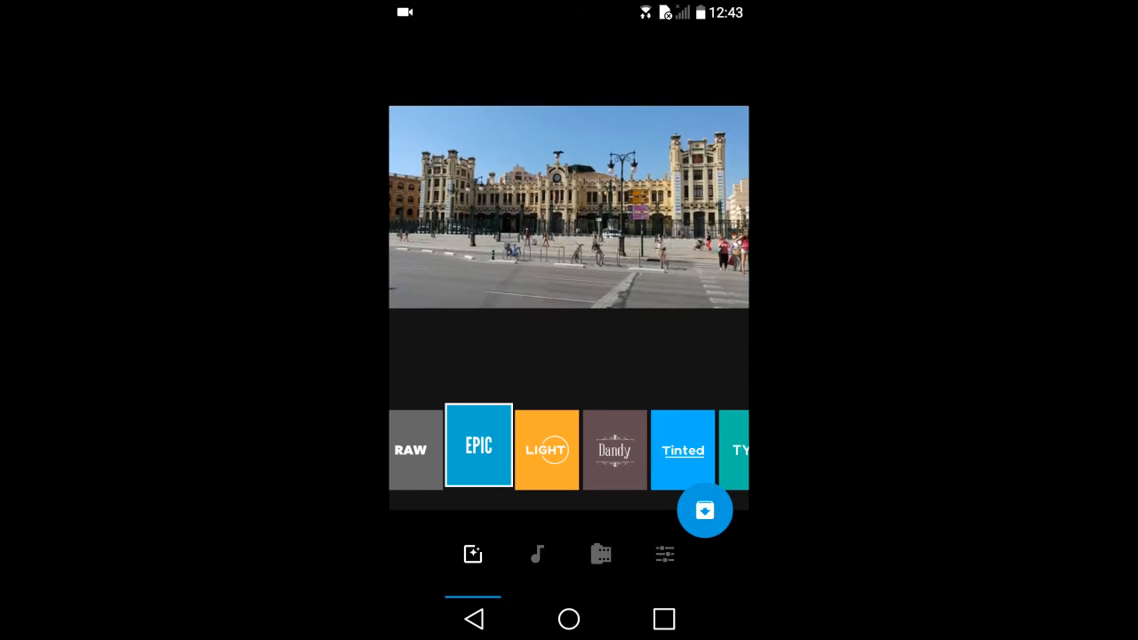
{"action": "left_click", "coordinate": [705, 508]}
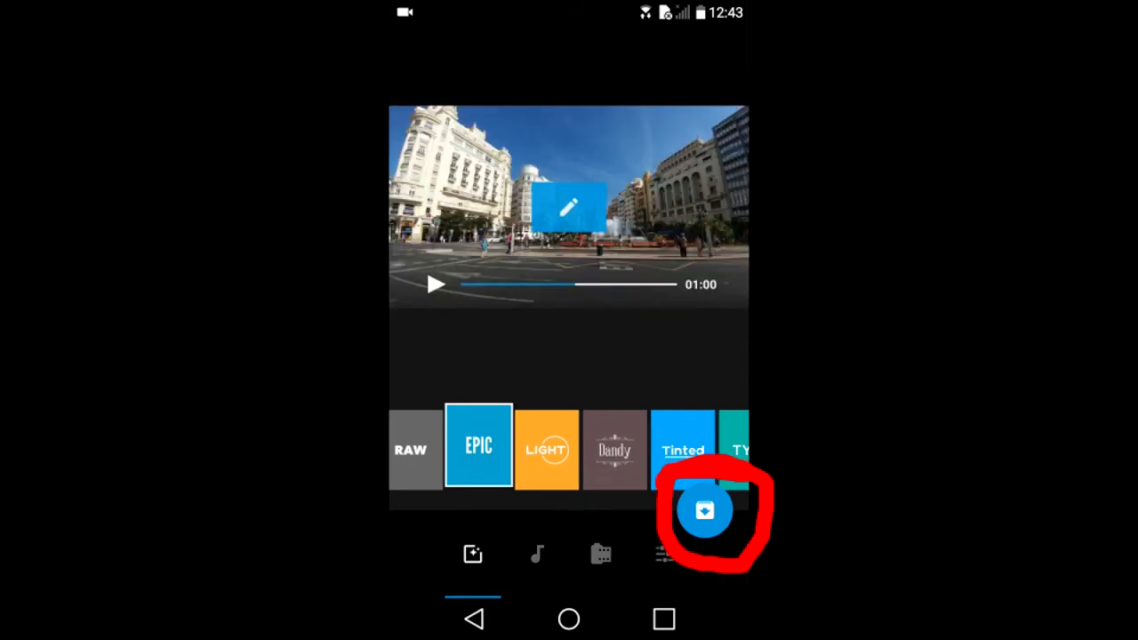
{"action": "left_click", "coordinate": [704, 509]}
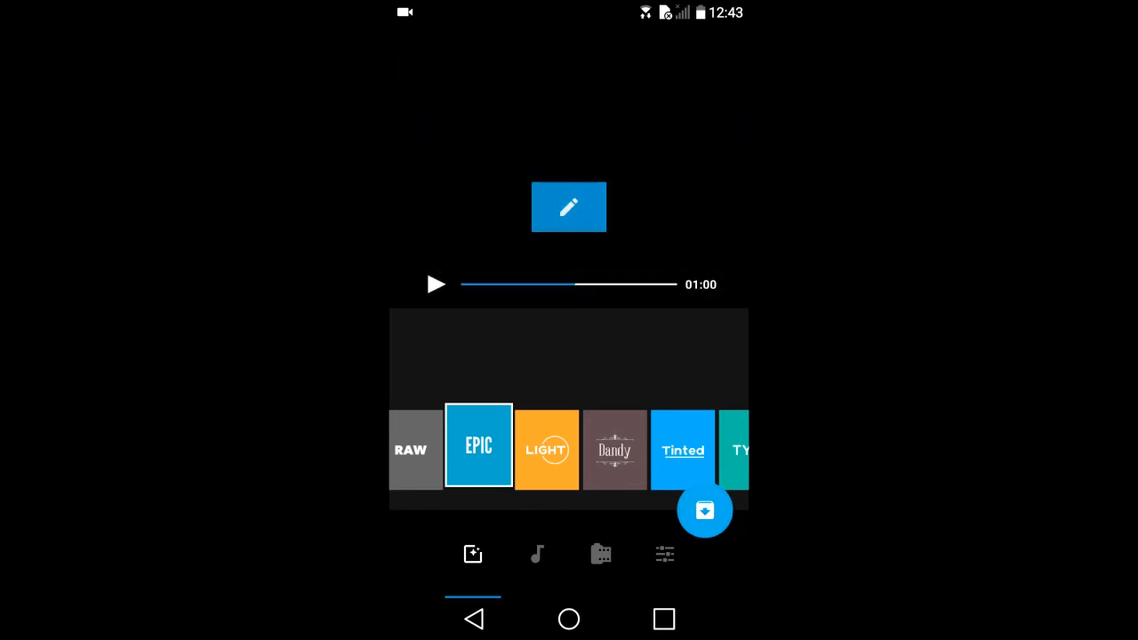
{"action": "left_click", "coordinate": [704, 509]}
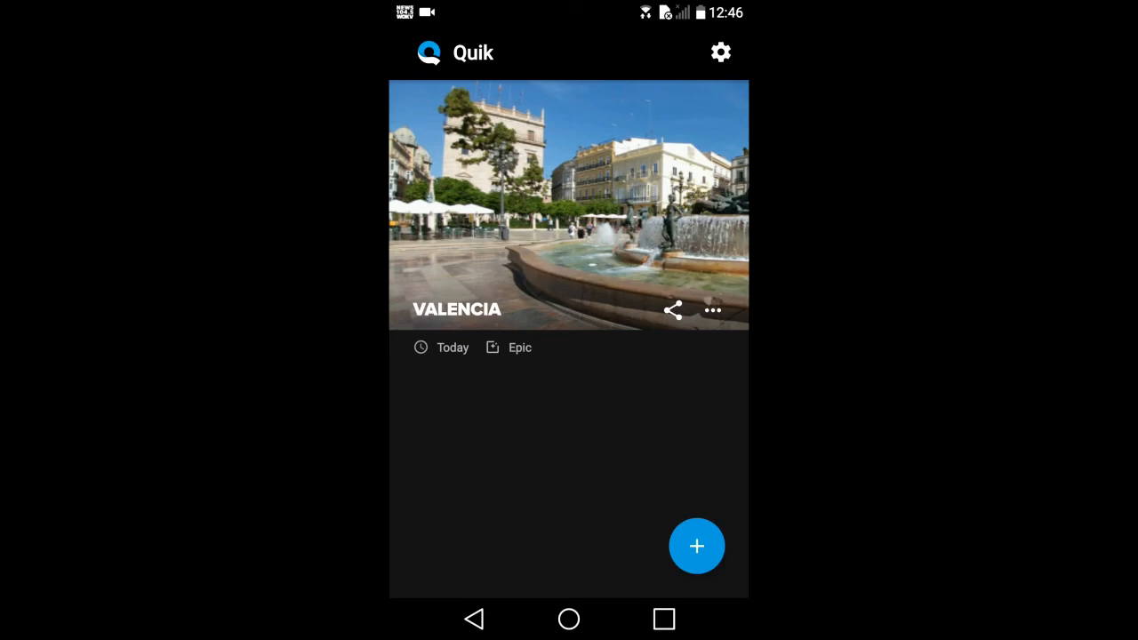
{"action": "left_click", "coordinate": [711, 310]}
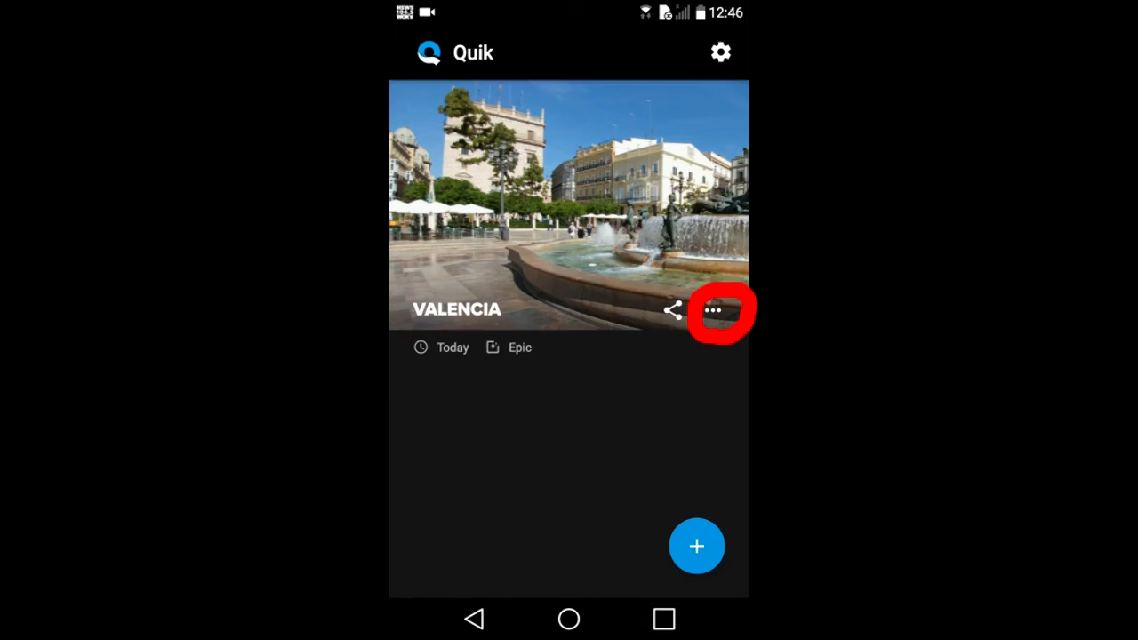
{"action": "left_click", "coordinate": [714, 310]}
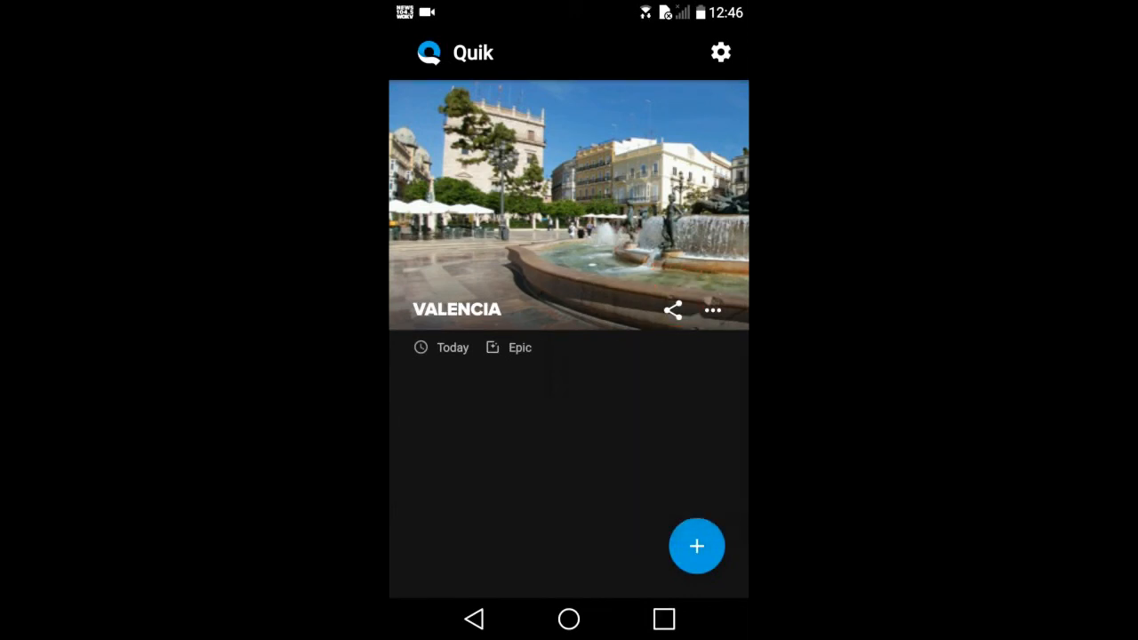
{"action": "left_click", "coordinate": [673, 309]}
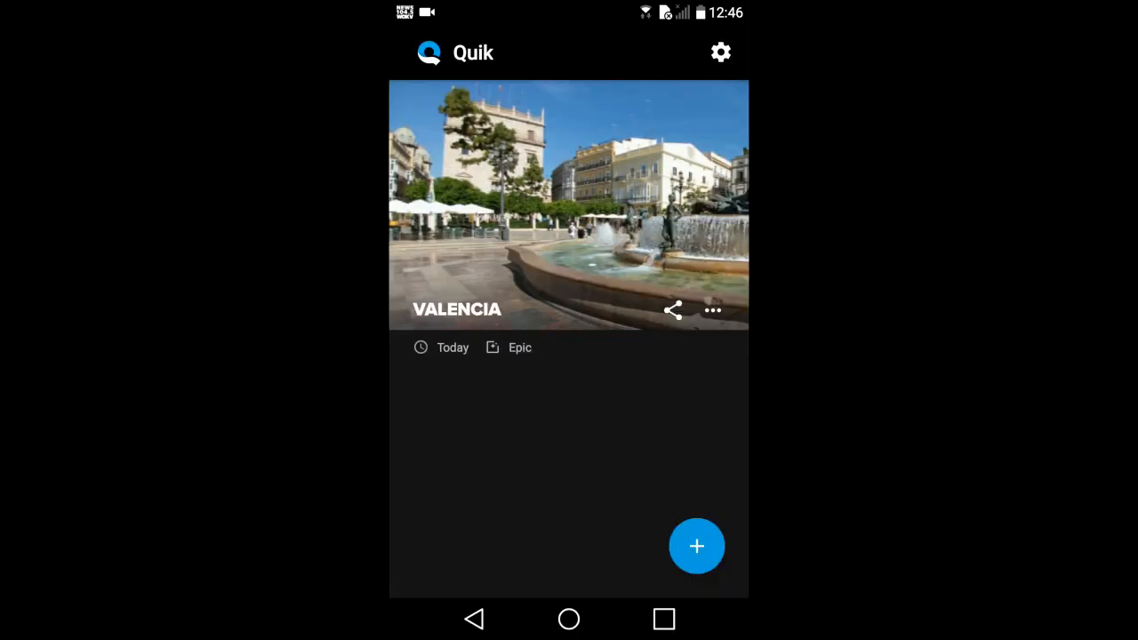
{"action": "left_click", "coordinate": [697, 546]}
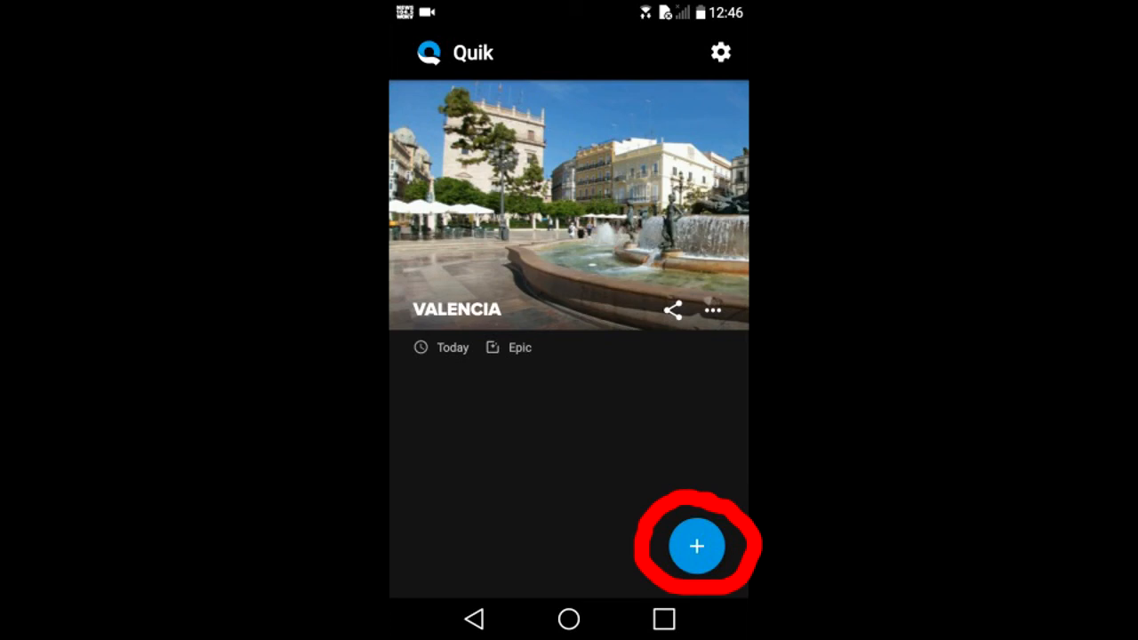
{"action": "left_click", "coordinate": [697, 546]}
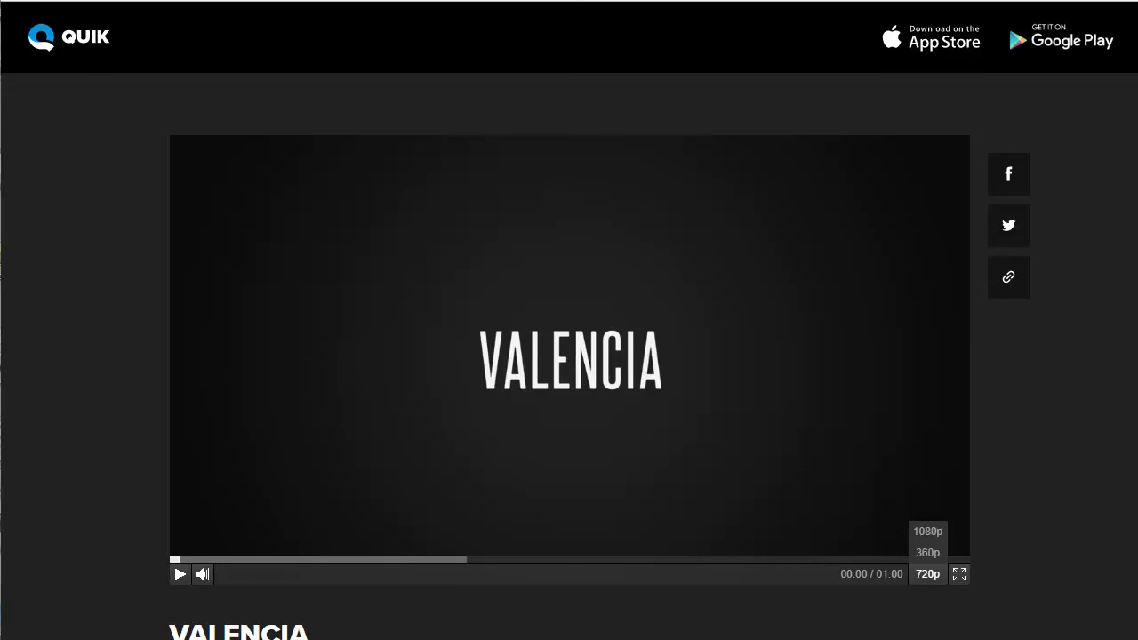
- Scroll down the shared web page to view the private Valencia video's details
{"action": "scroll", "scroll_direction": "down", "scroll_amount": 3}
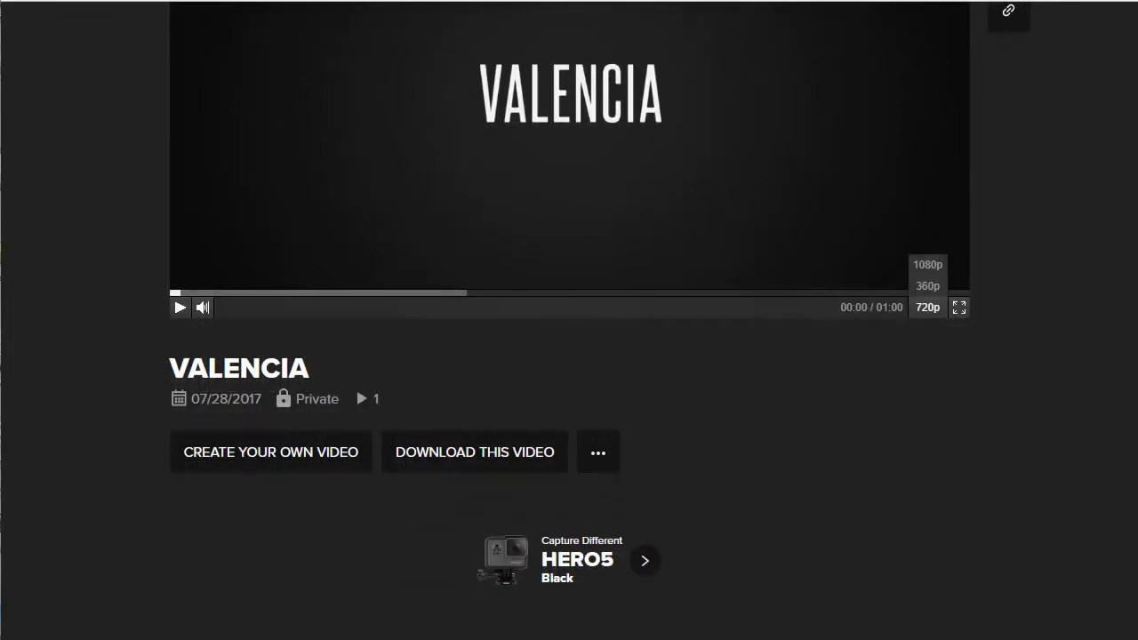
{"action": "scroll", "scroll_direction": "down", "scroll_amount": 3}
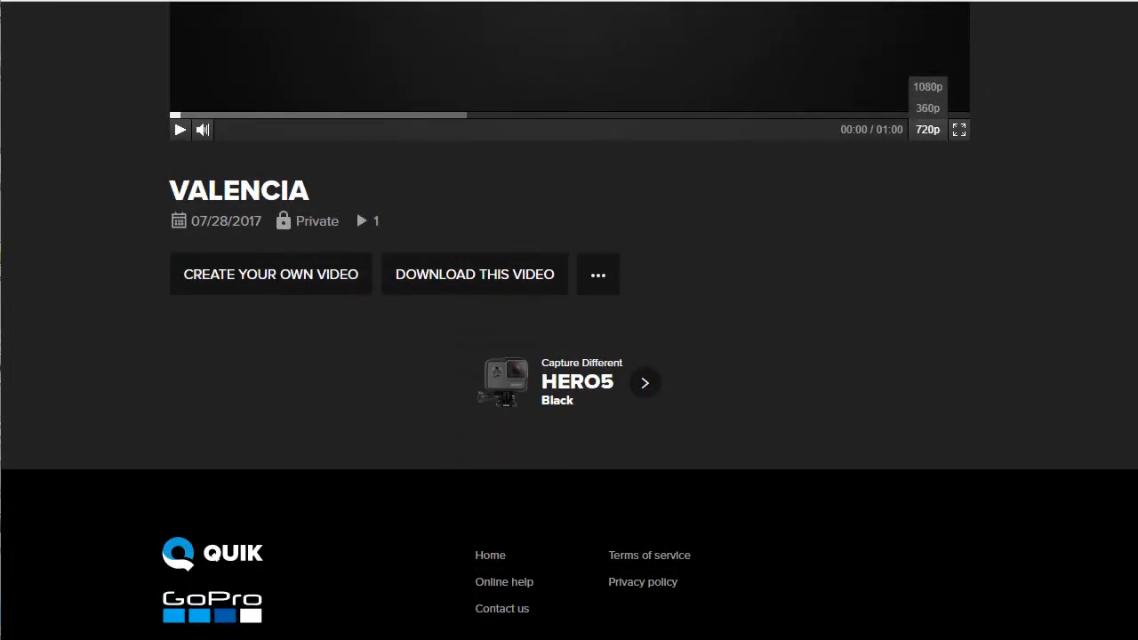
{"action": "scroll", "scroll_direction": "down", "scroll_amount": 3}
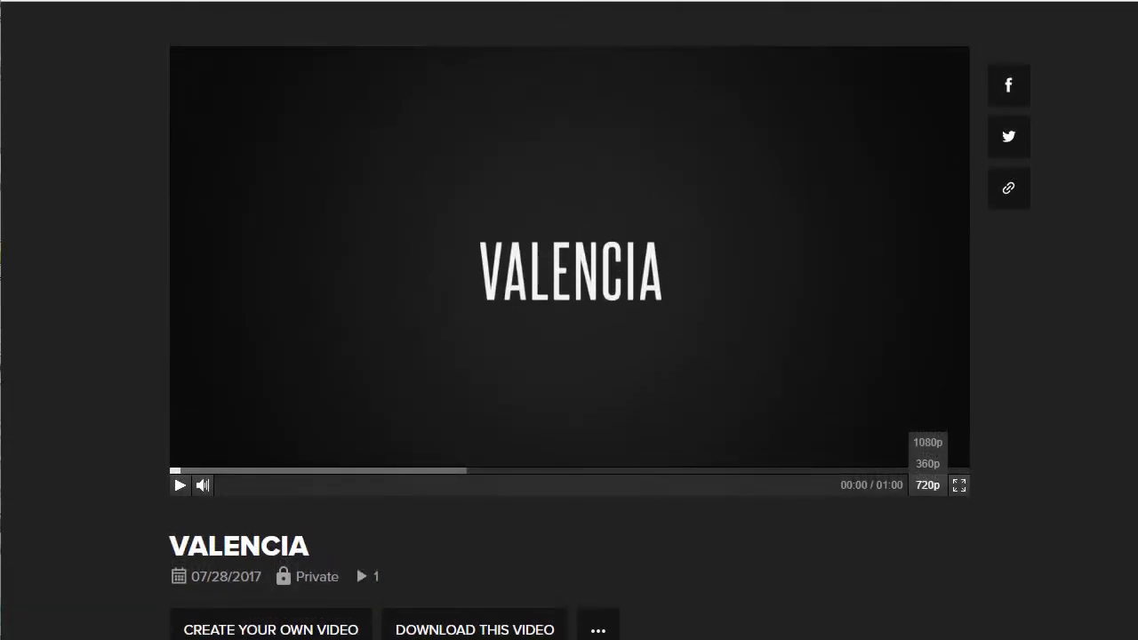
{"action": "scroll", "scroll_direction": "down", "scroll_amount": 3}
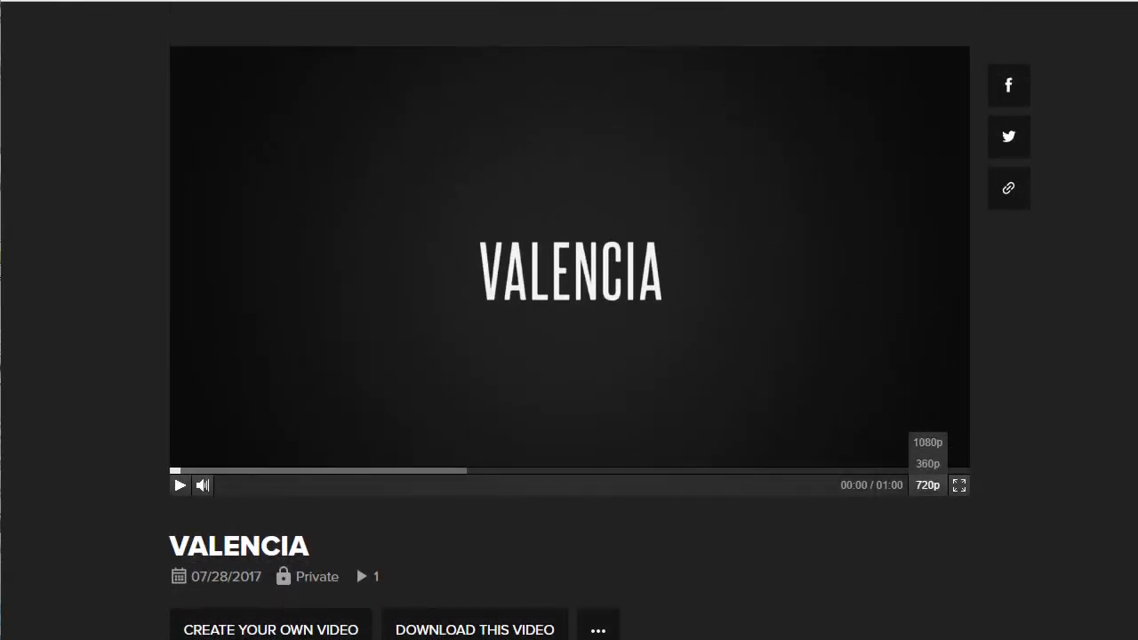
{"action": "mouse_move", "coordinate": [1115, 476]}
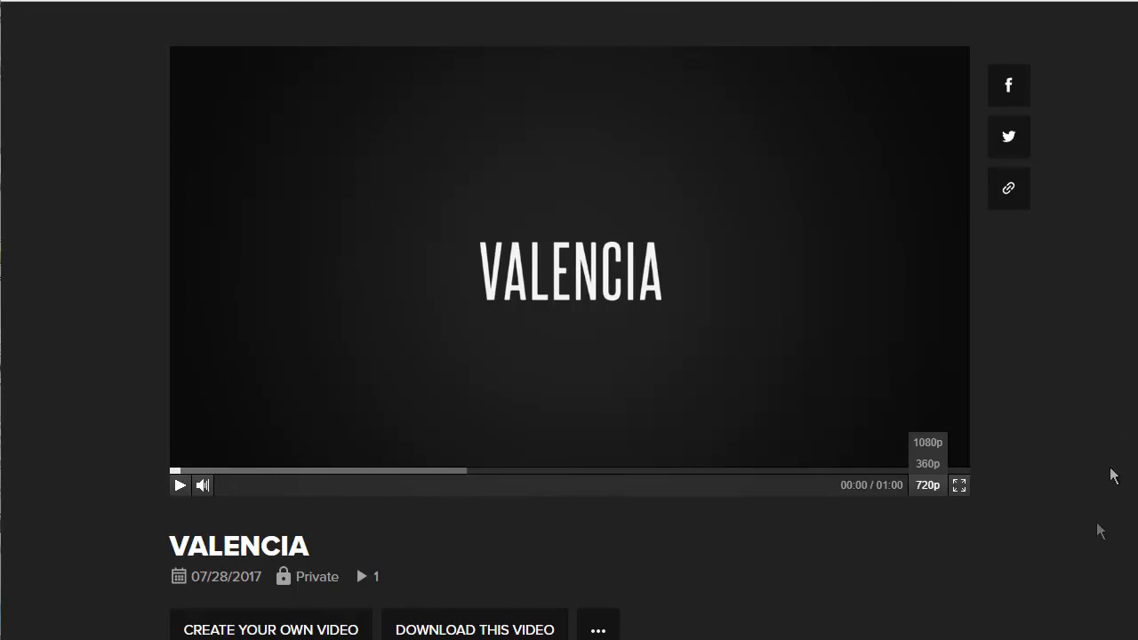